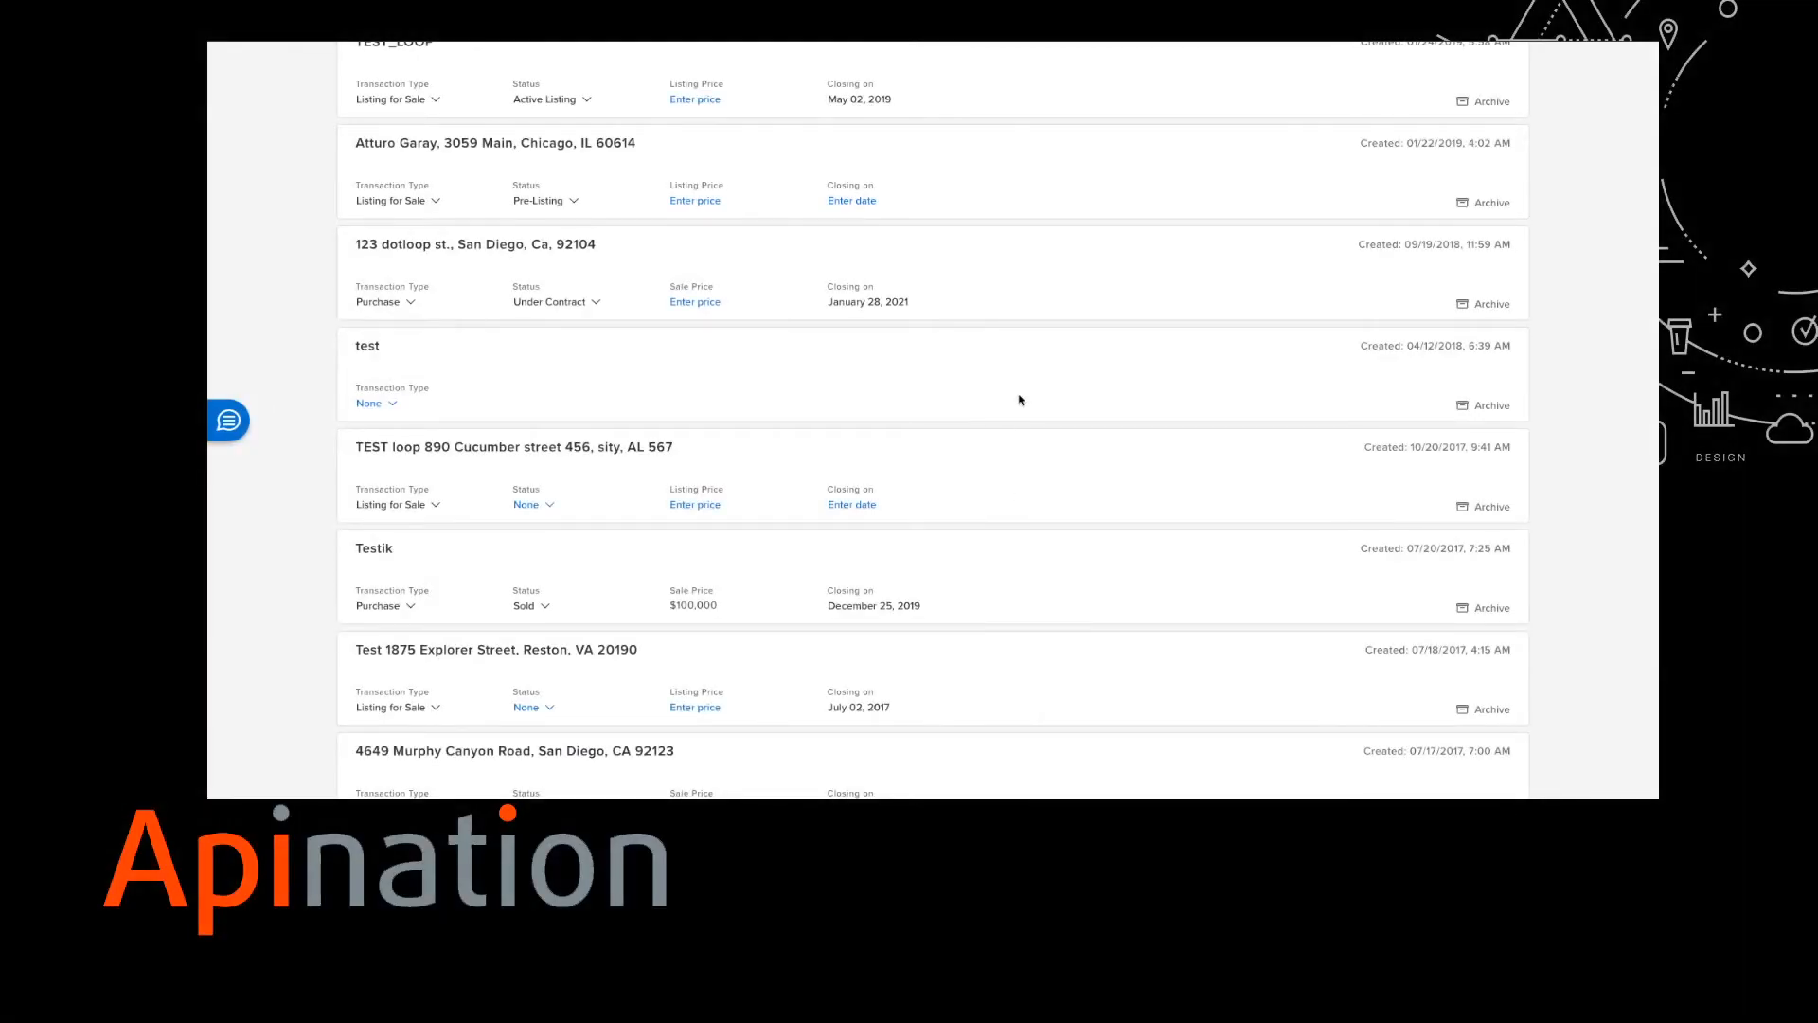
Browse the loops list before heading to the dotloop integrations page.
{"action": "scroll", "scroll_direction": "up", "scroll_amount": 3}
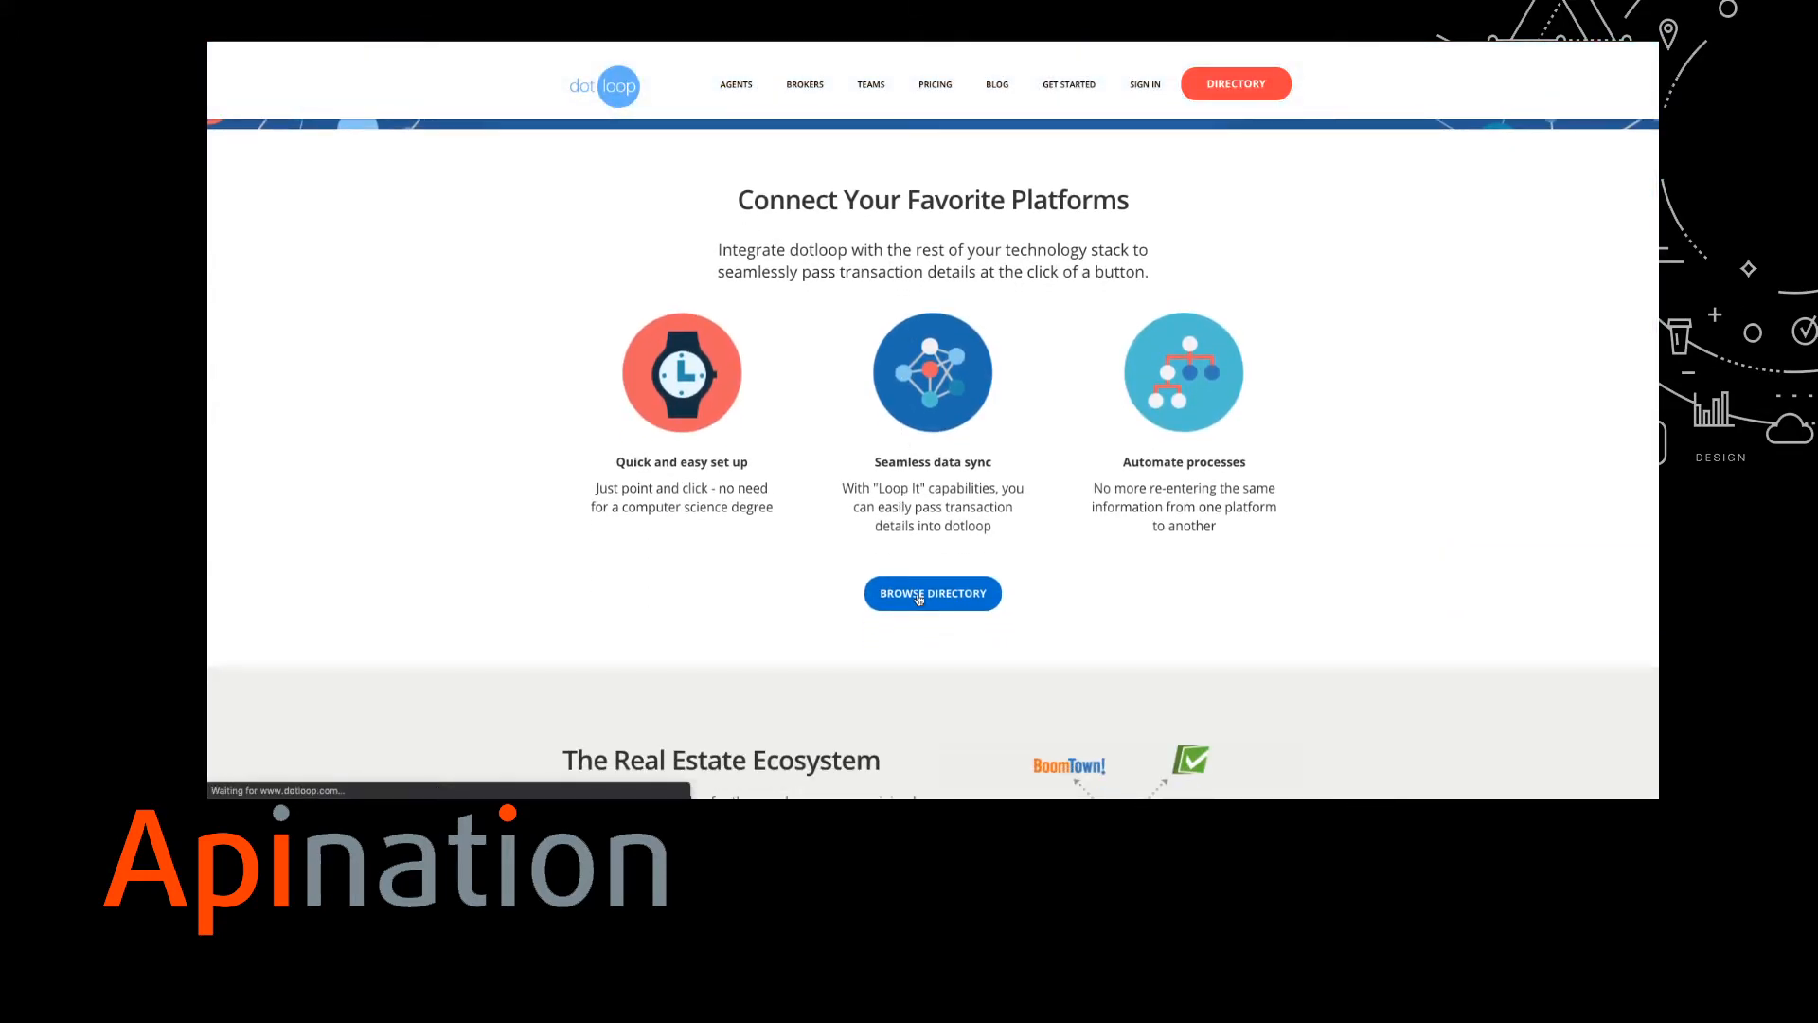
Activate Gmail - Loop It under Marketing in the directory and get its Chrome Web Store listing.
{"action": "left_click", "coordinate": [931, 592]}
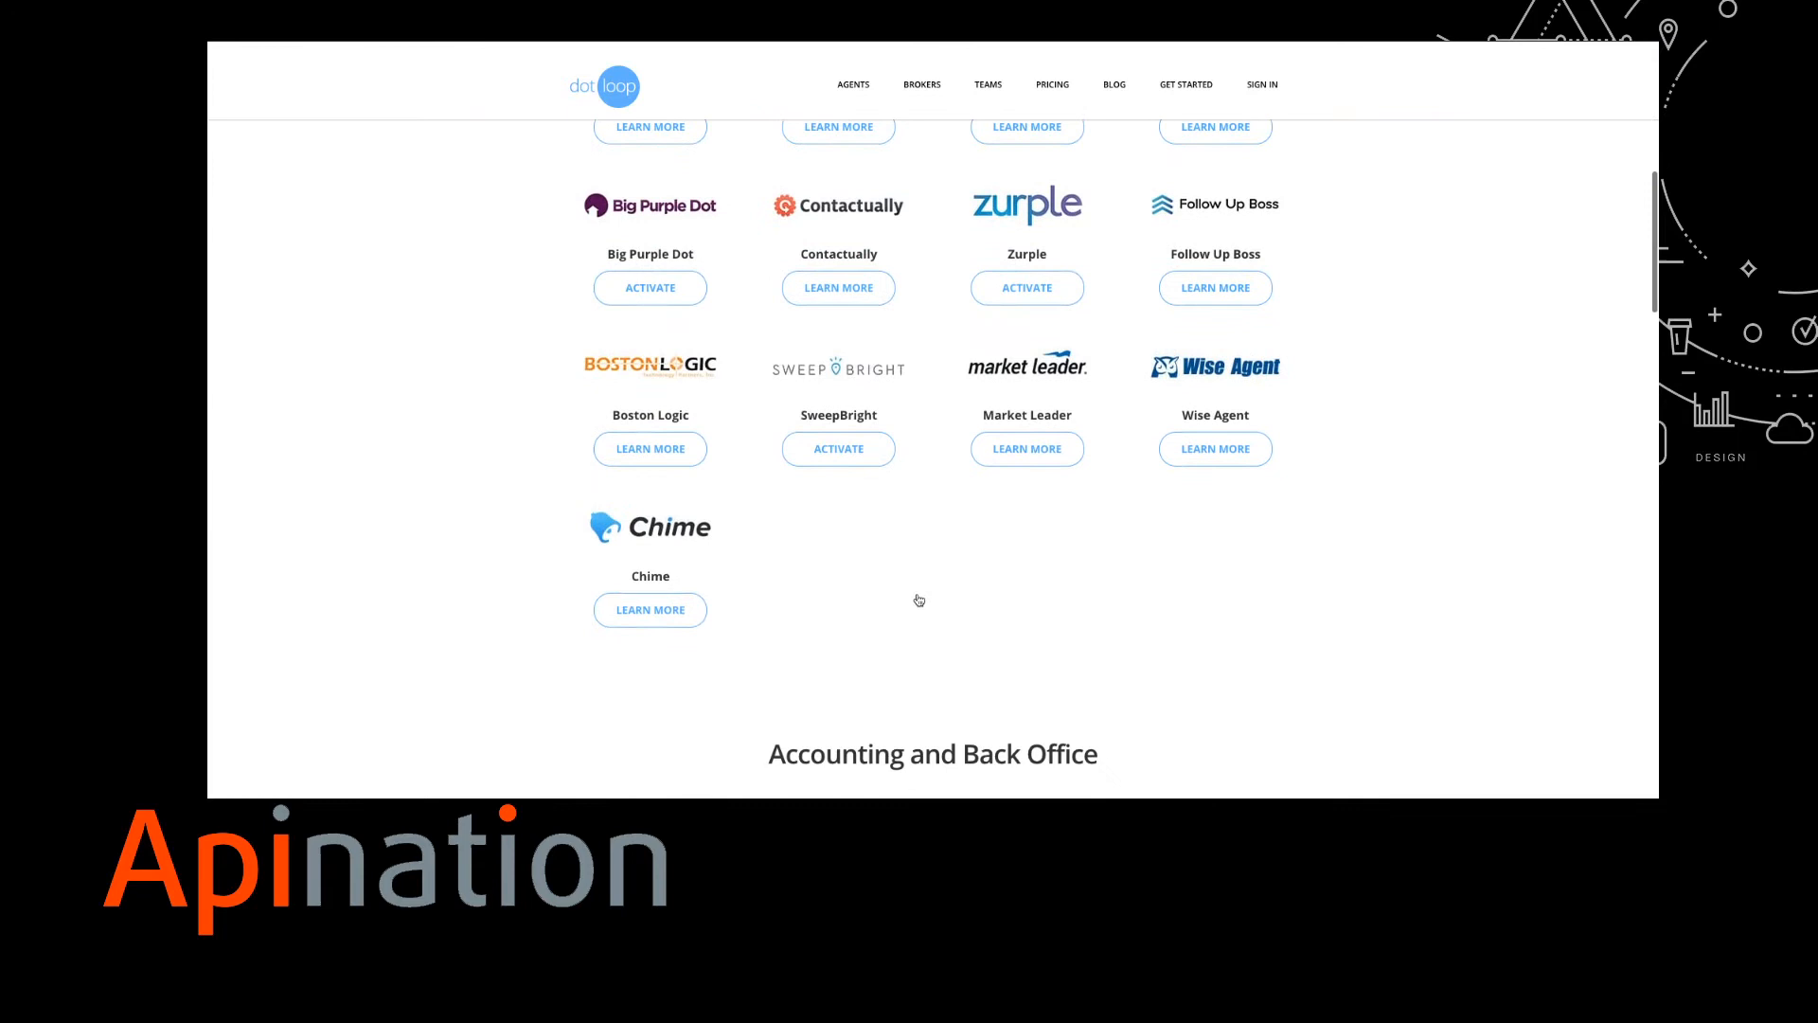
{"action": "scroll", "scroll_direction": "down", "scroll_amount": 3}
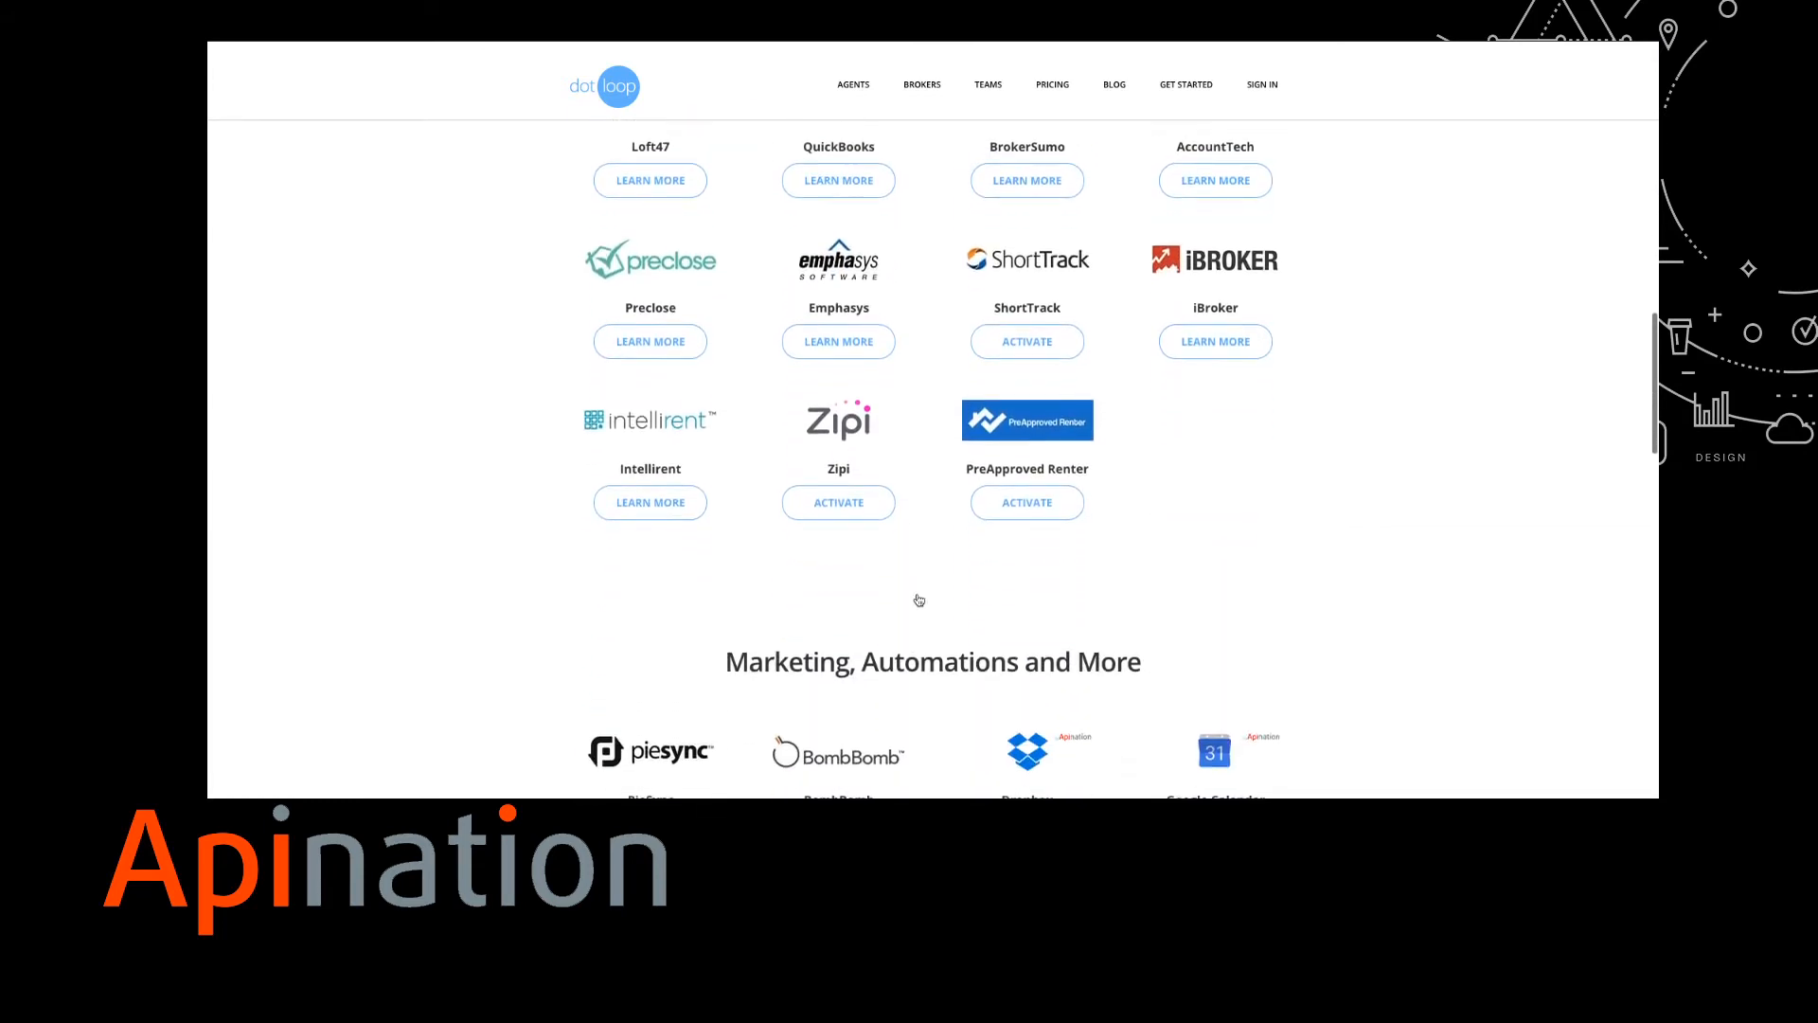
{"action": "scroll", "scroll_direction": "down", "scroll_amount": 3}
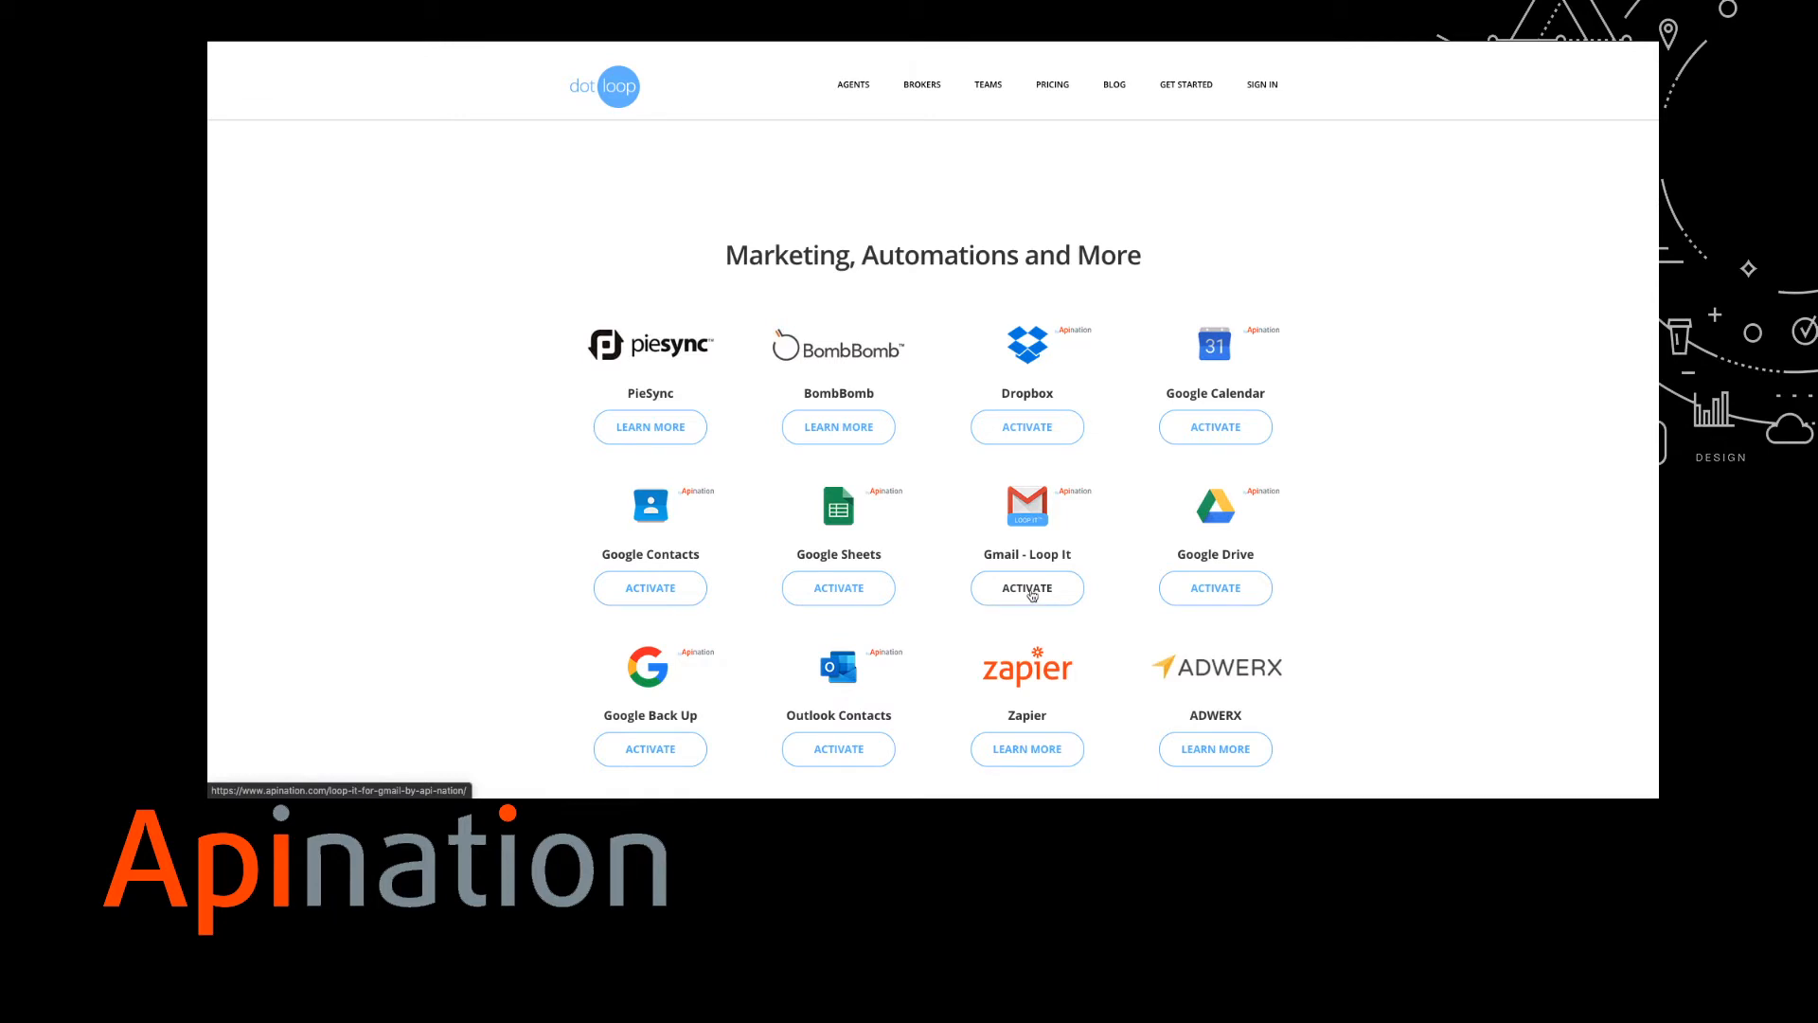
{"action": "left_click", "coordinate": [1024, 588]}
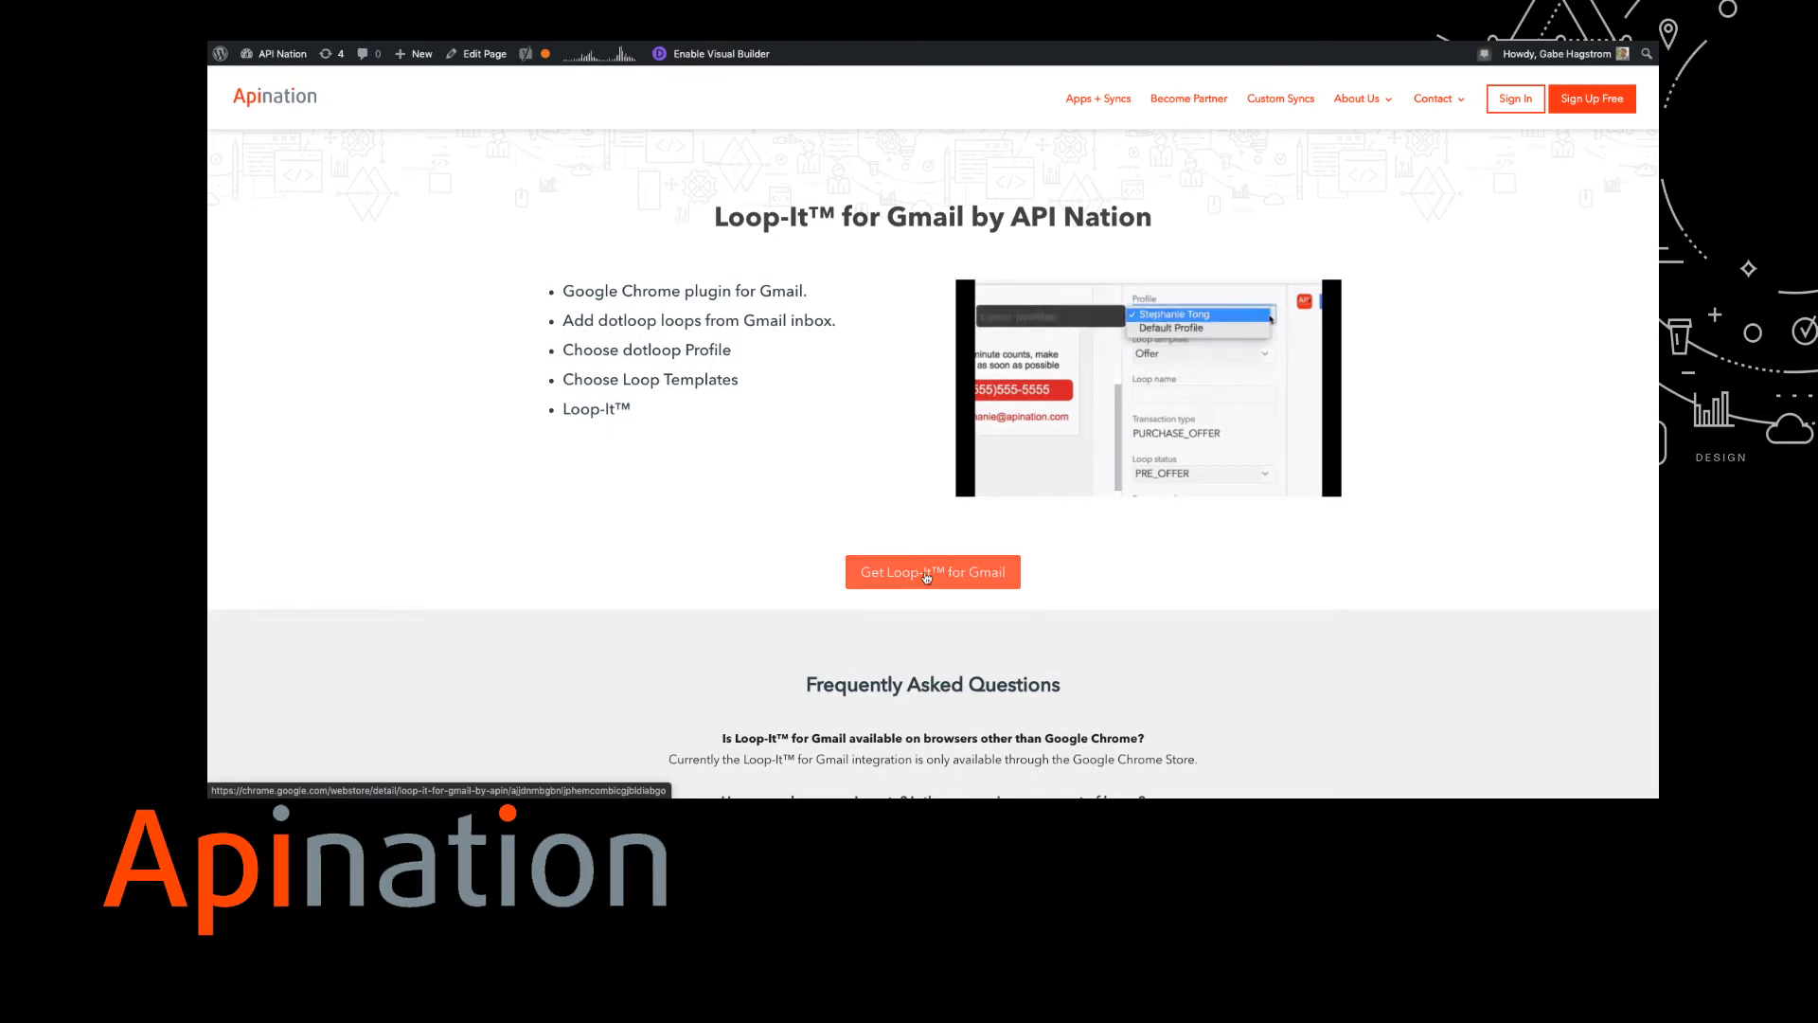
{"action": "left_click", "coordinate": [932, 572]}
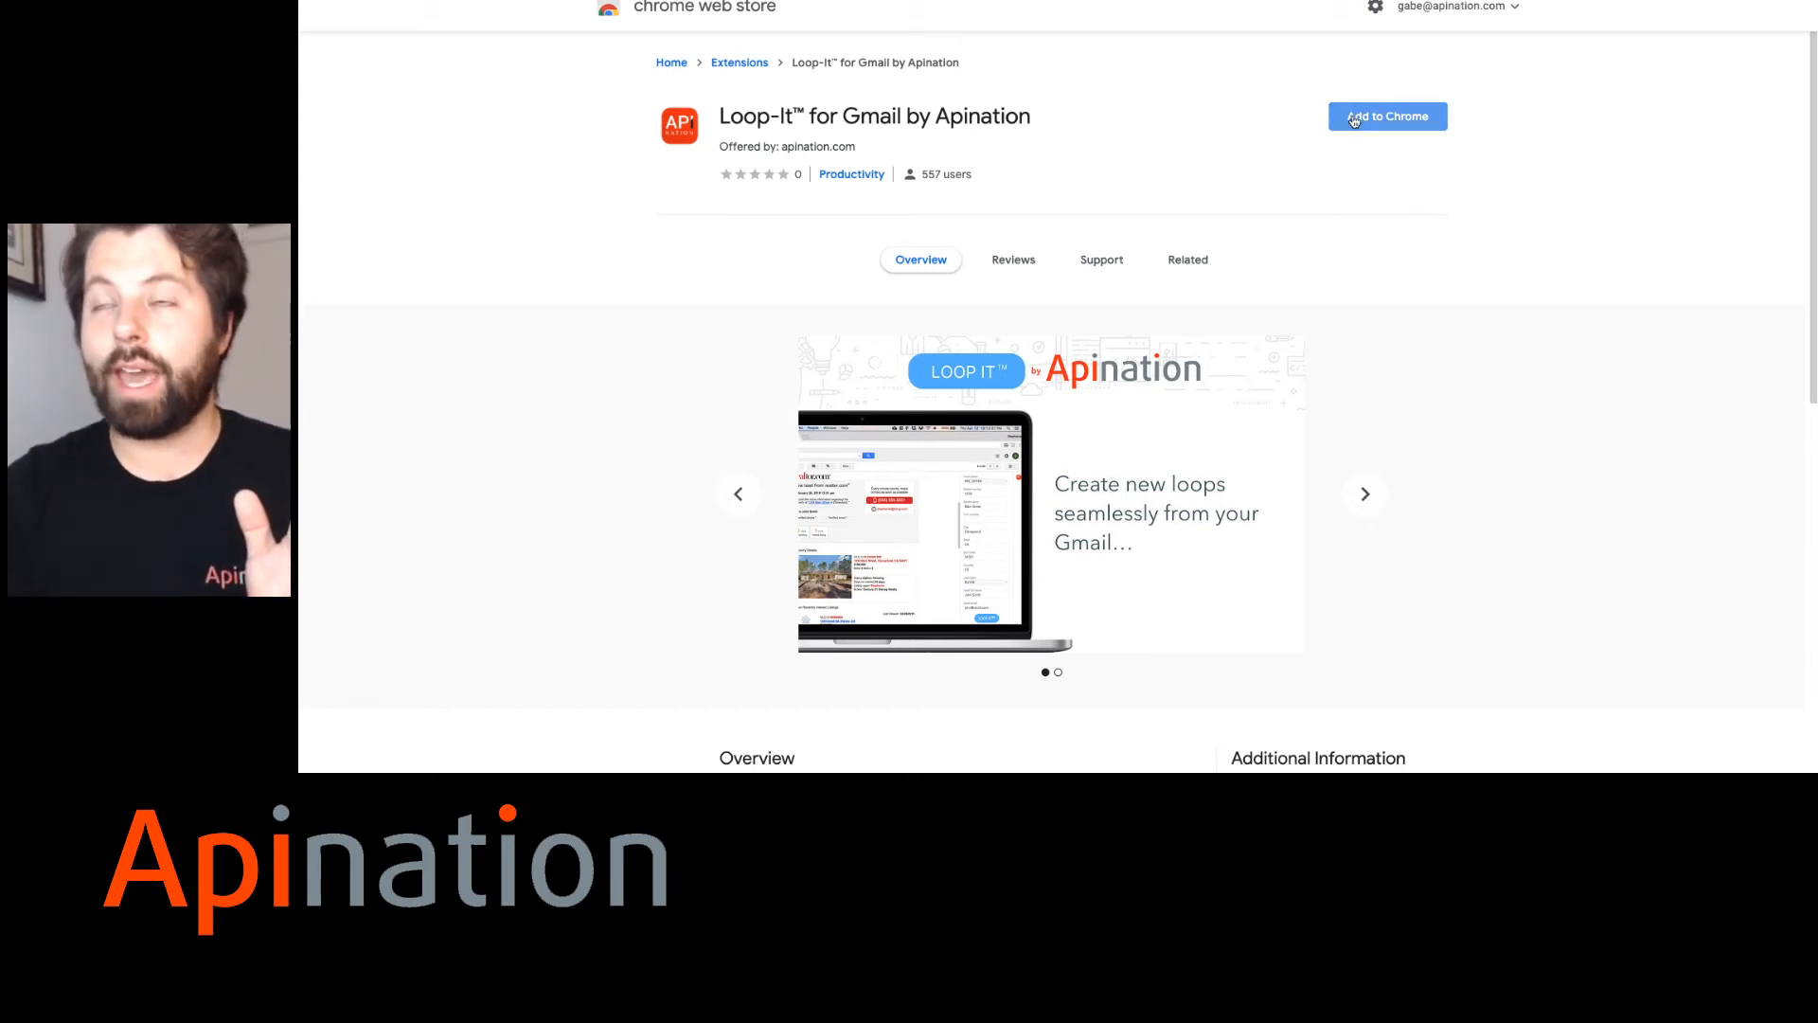
Add the Loop-It for Gmail extension to Chrome and land in Gmail with its connect prompt.
{"action": "left_click", "coordinate": [1385, 115]}
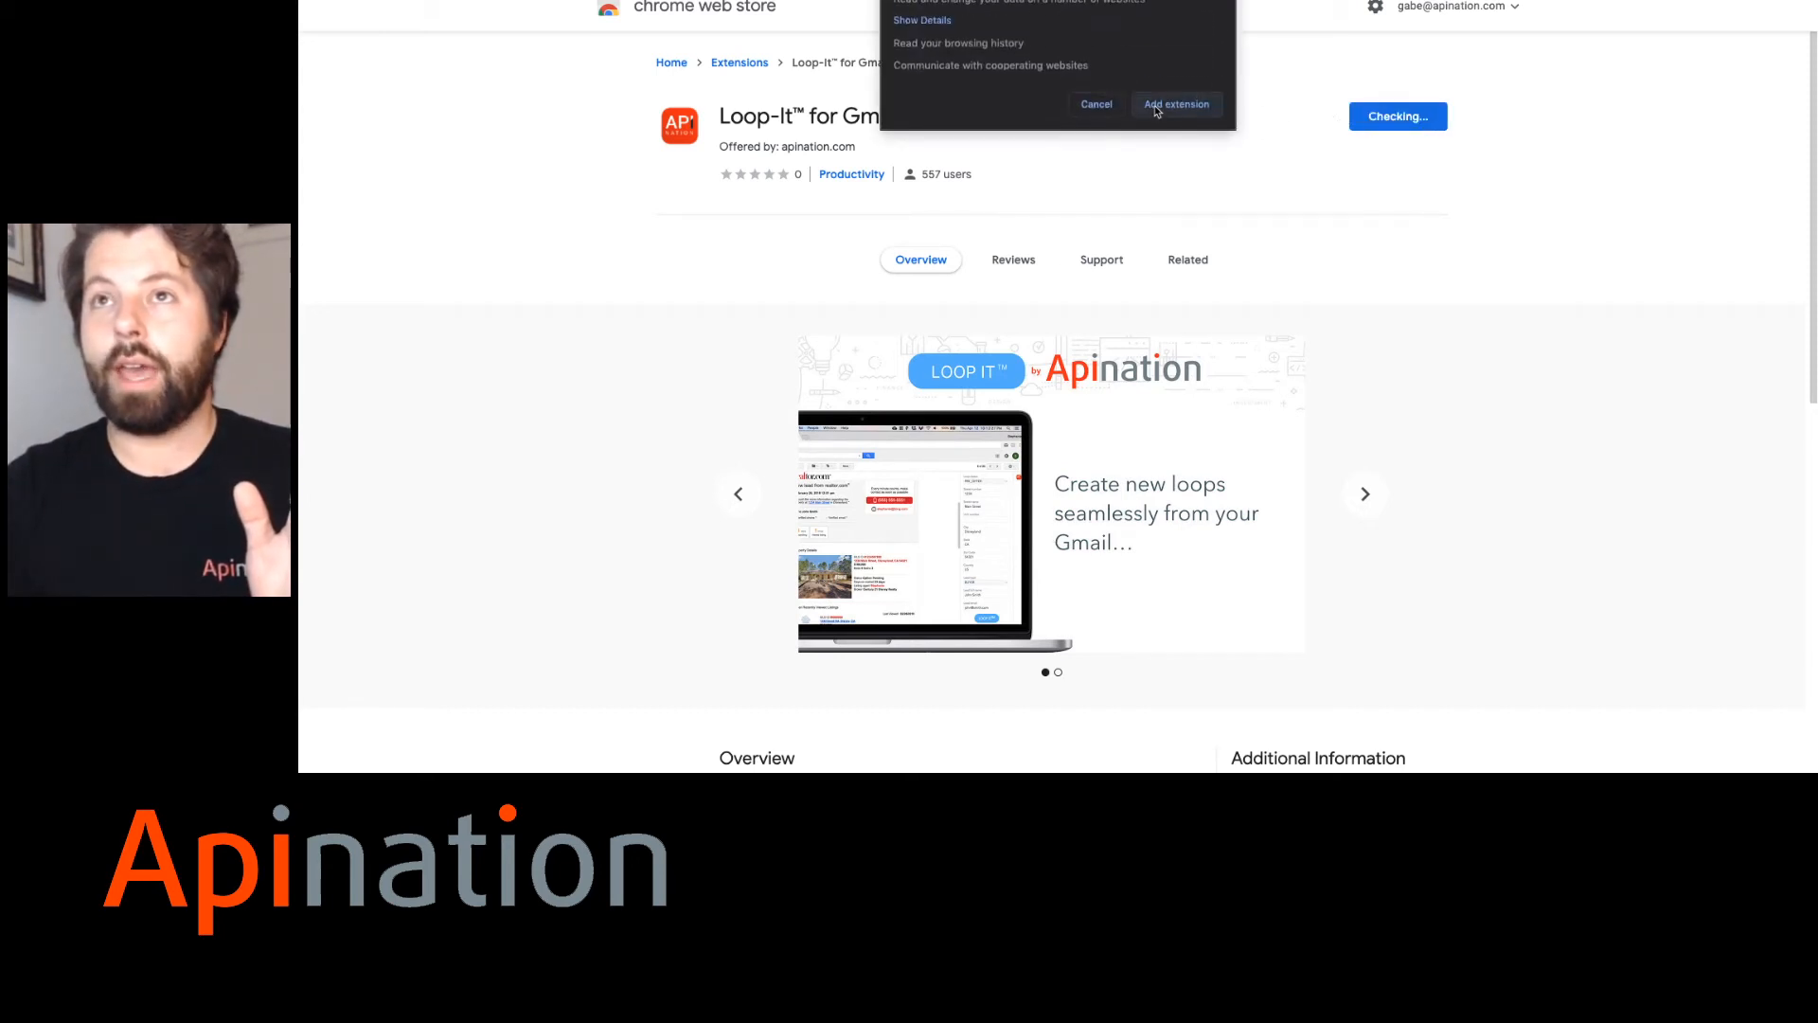
{"action": "left_click", "coordinate": [1174, 103]}
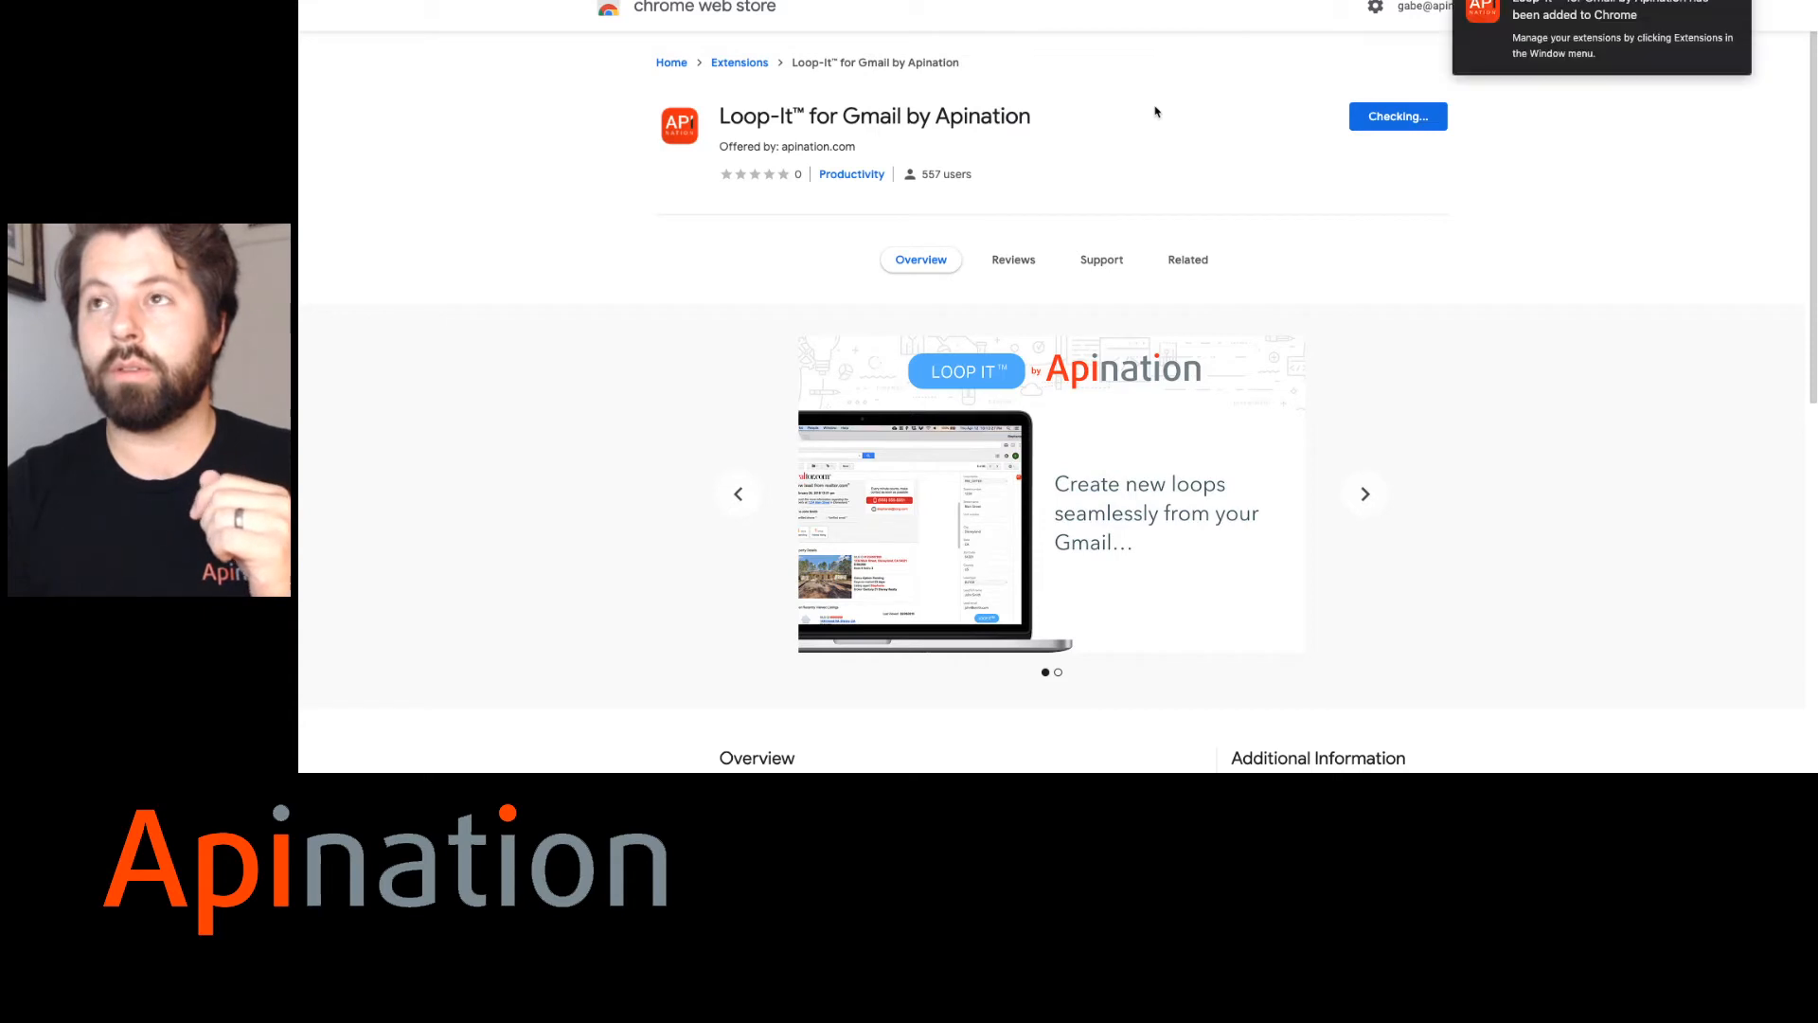
{"action": "left_click", "coordinate": [1186, 259]}
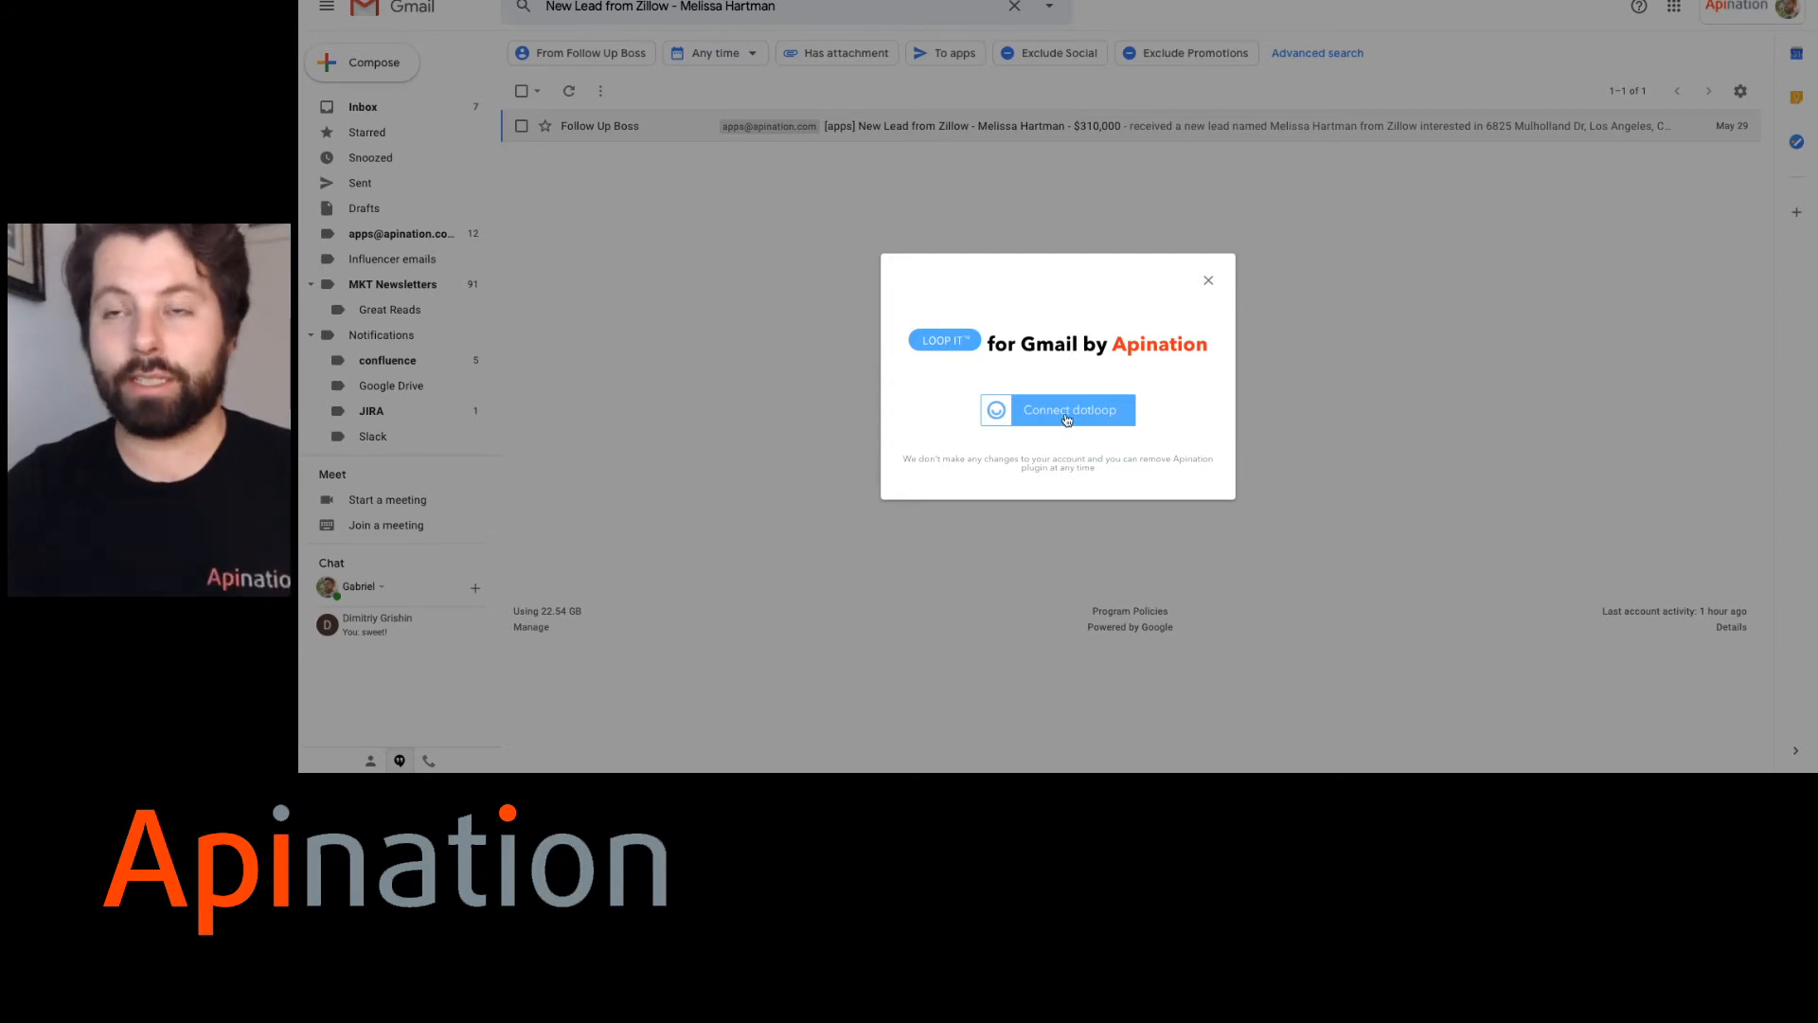
Connect Loop-It to the dotloop account and start the Apination sync.
{"action": "left_click", "coordinate": [1056, 409]}
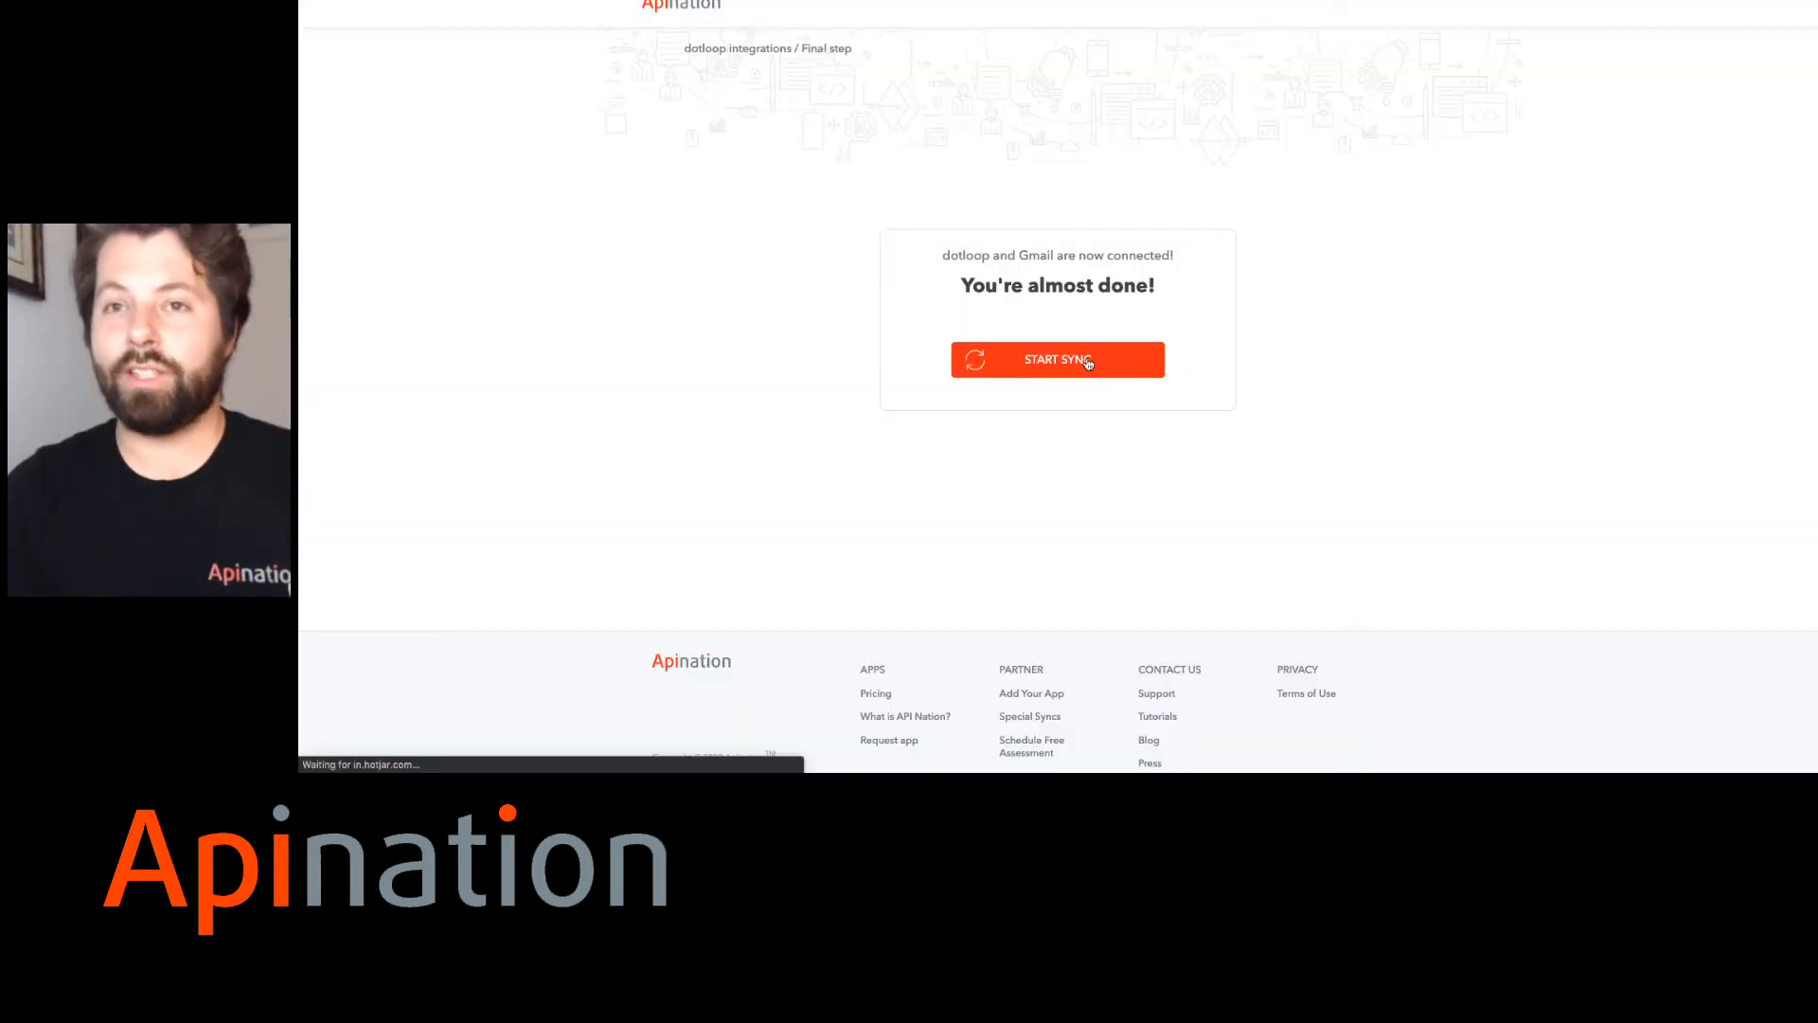
{"action": "left_click", "coordinate": [1056, 360]}
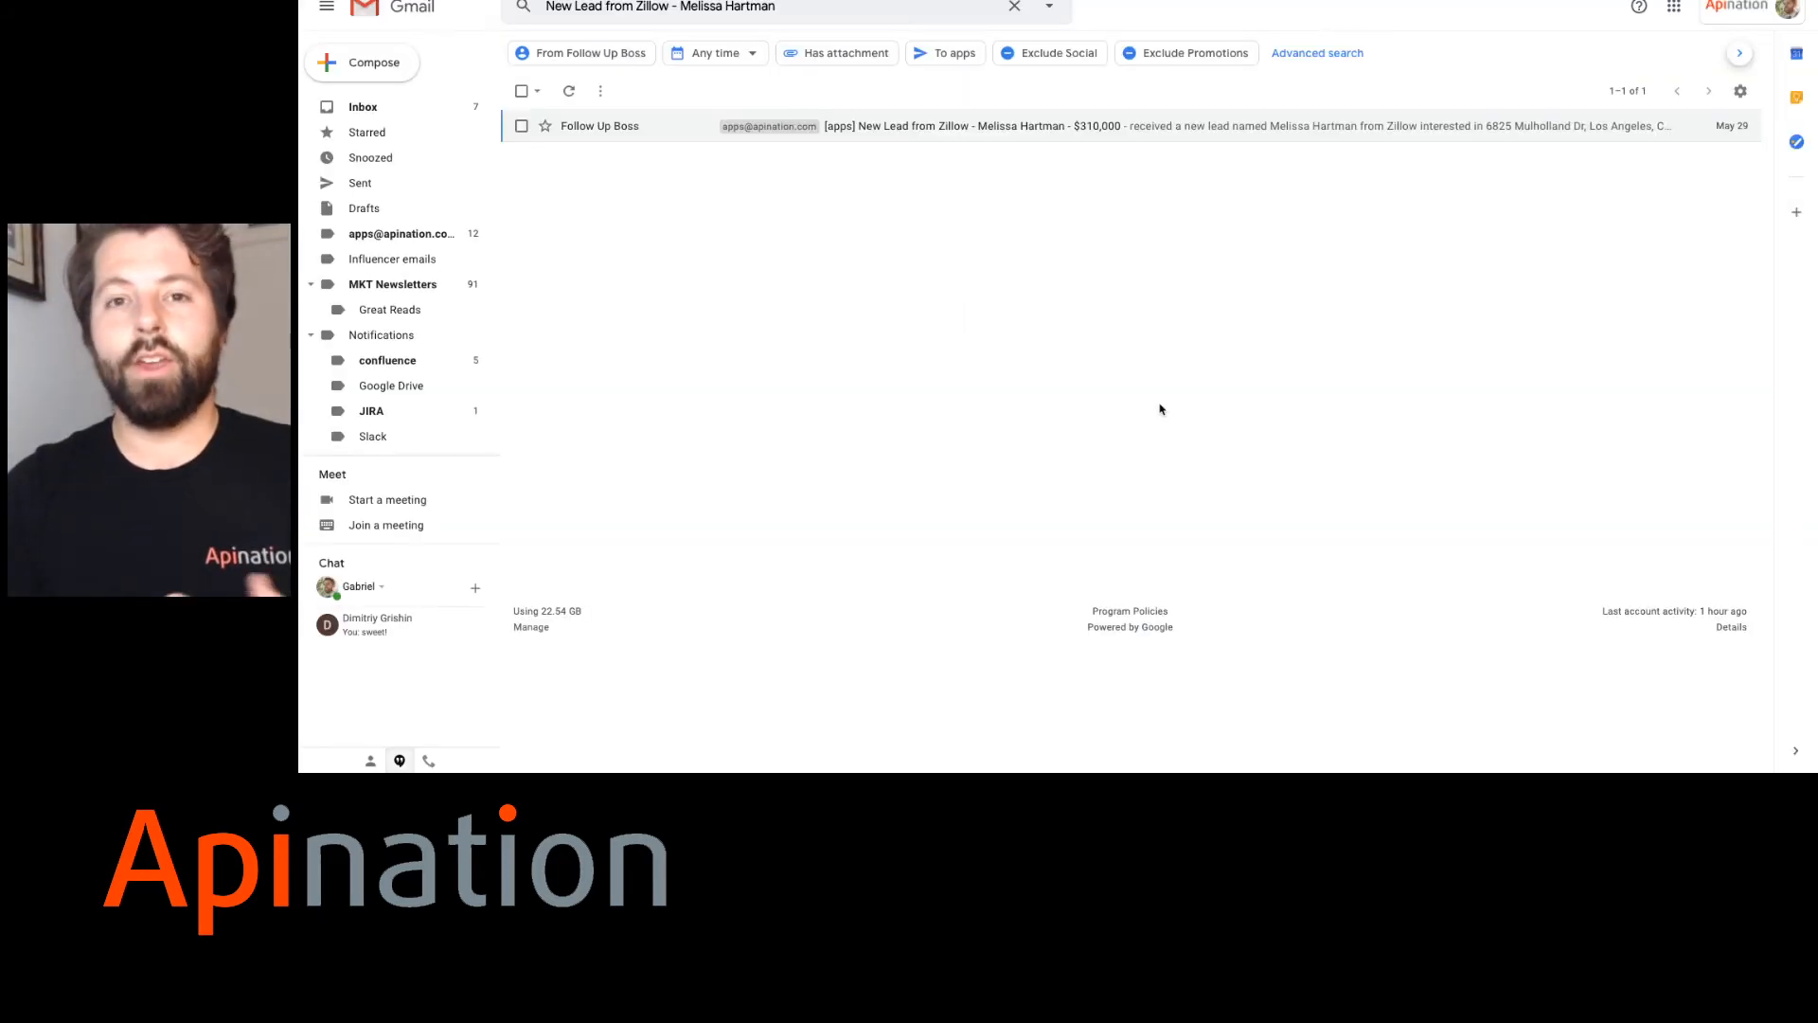
{"action": "mouse_move", "coordinate": [915, 125]}
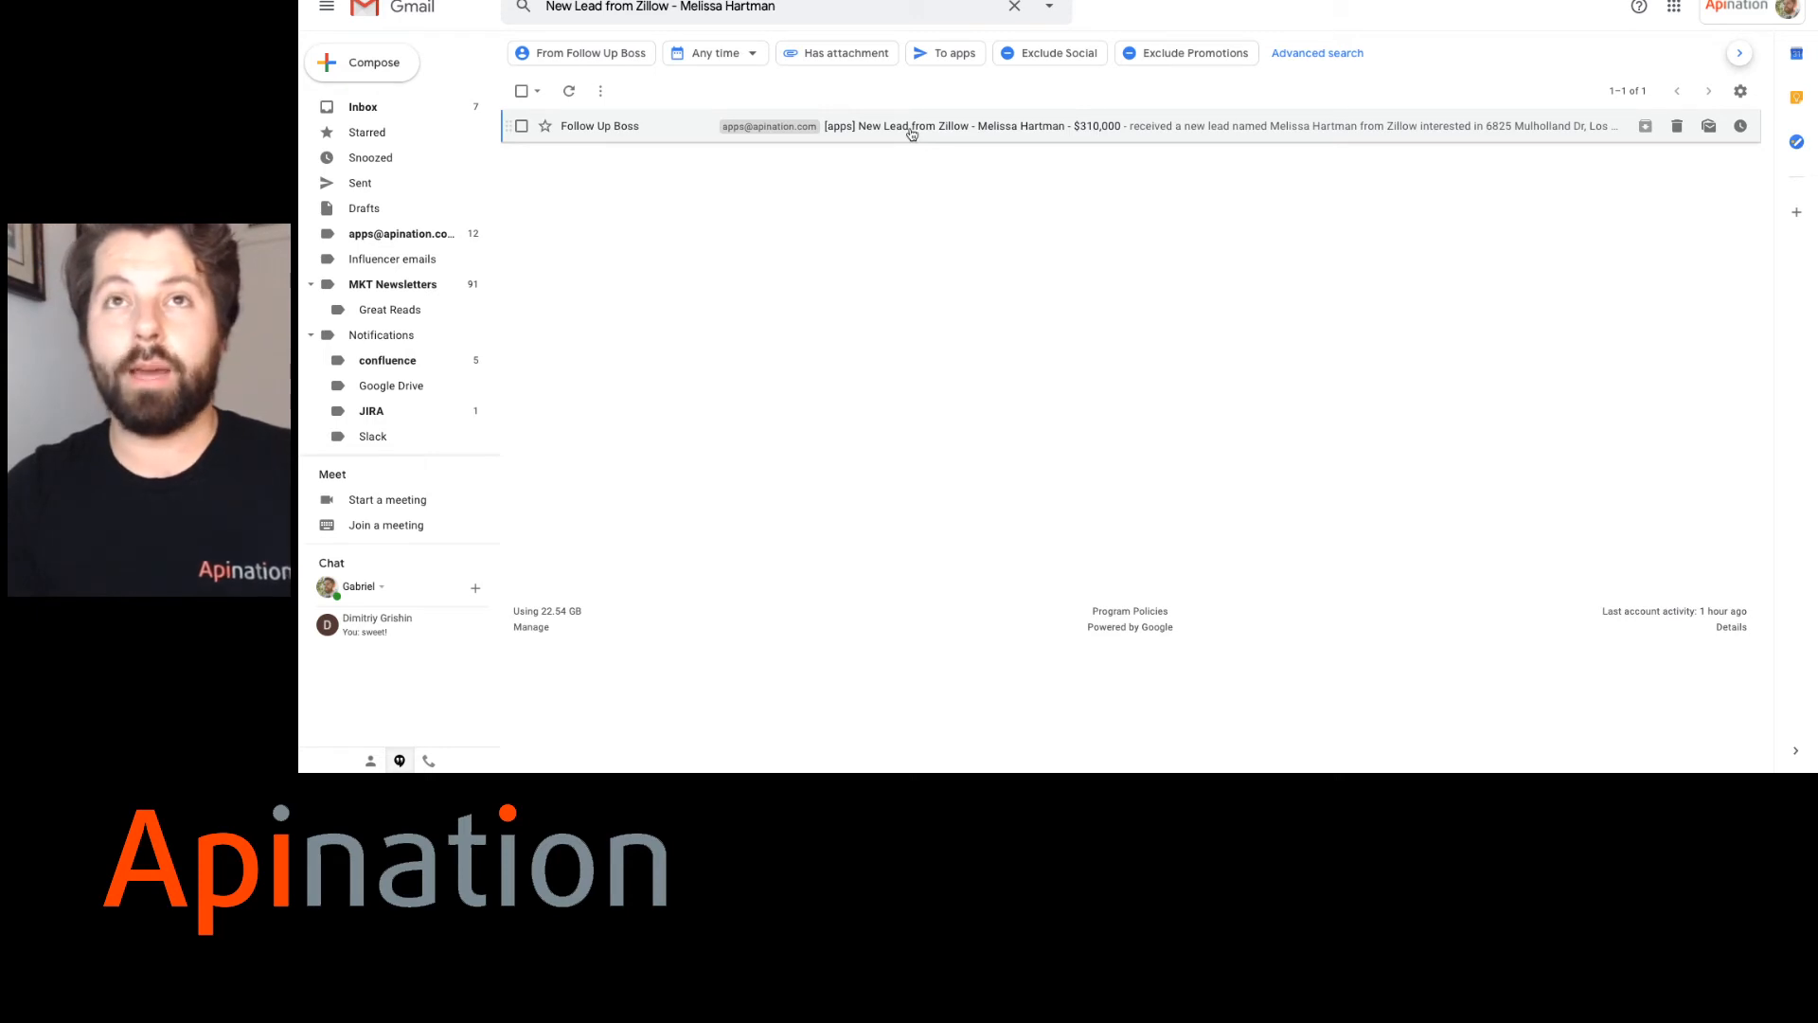
From the Zillow lead email, set the loop as PURCHASE_OFFER at street number 6825.
{"action": "left_click", "coordinate": [908, 125]}
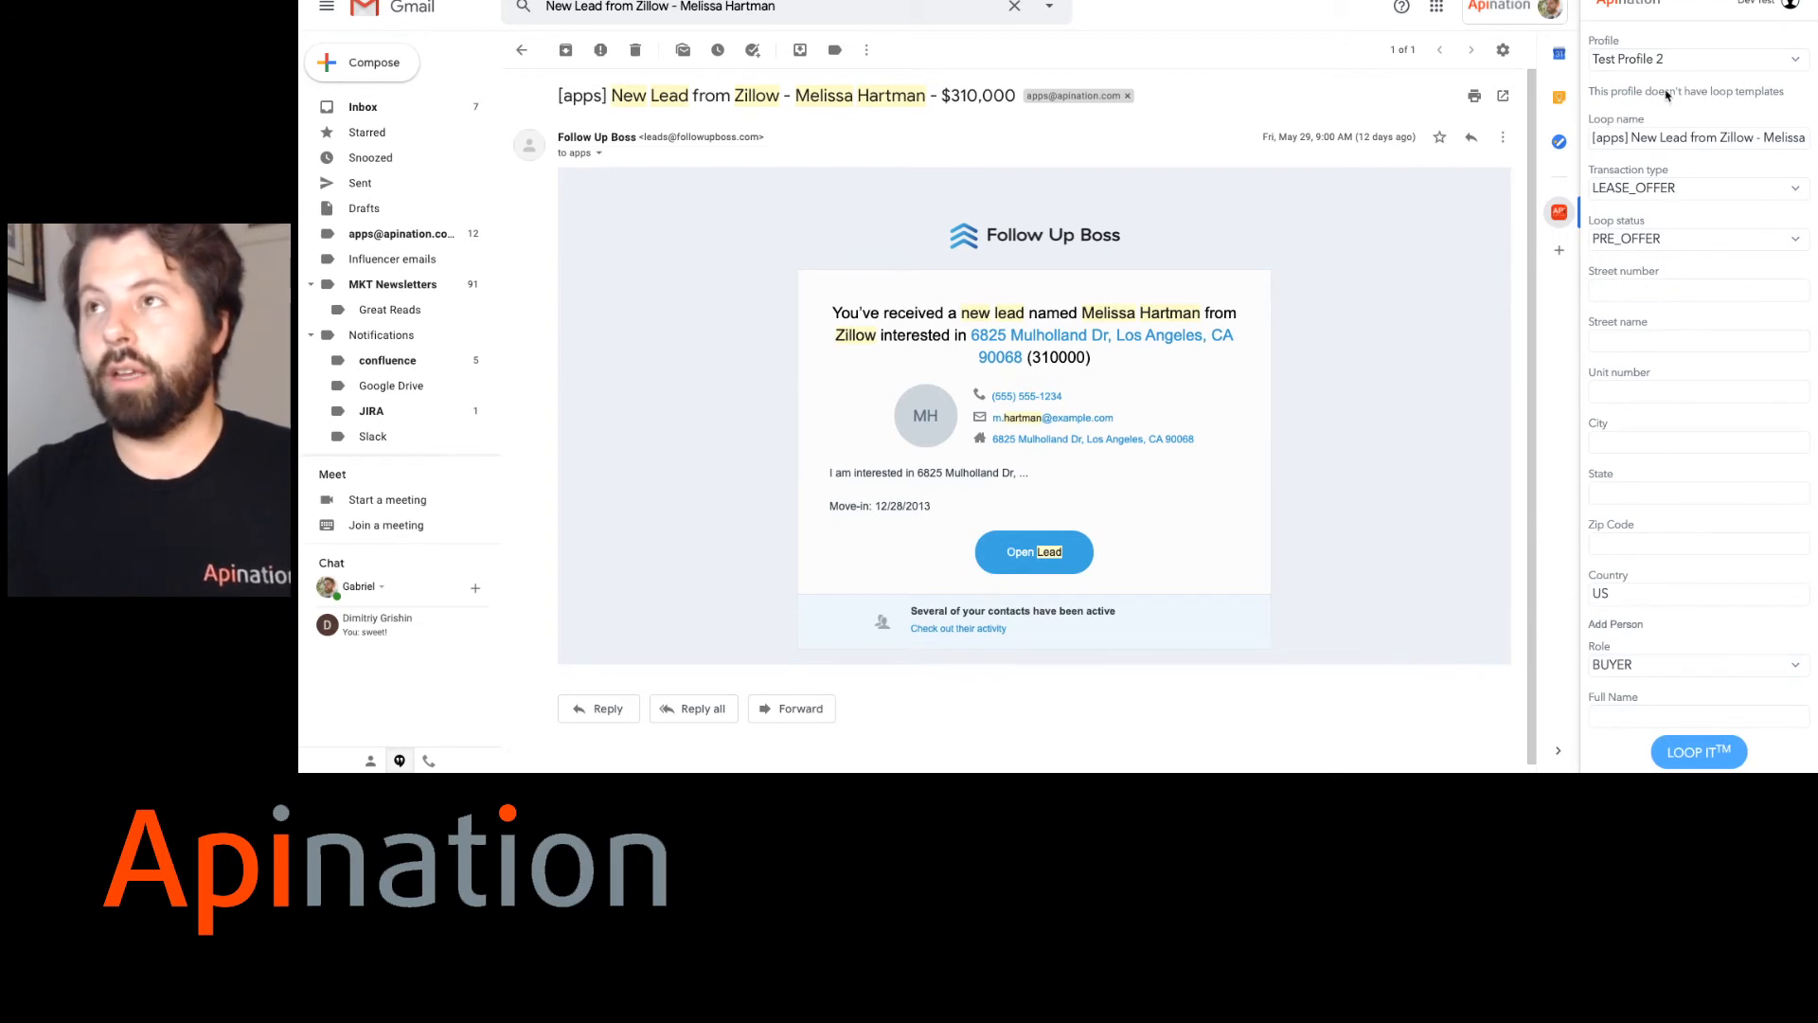
{"action": "mouse_move", "coordinate": [1637, 145]}
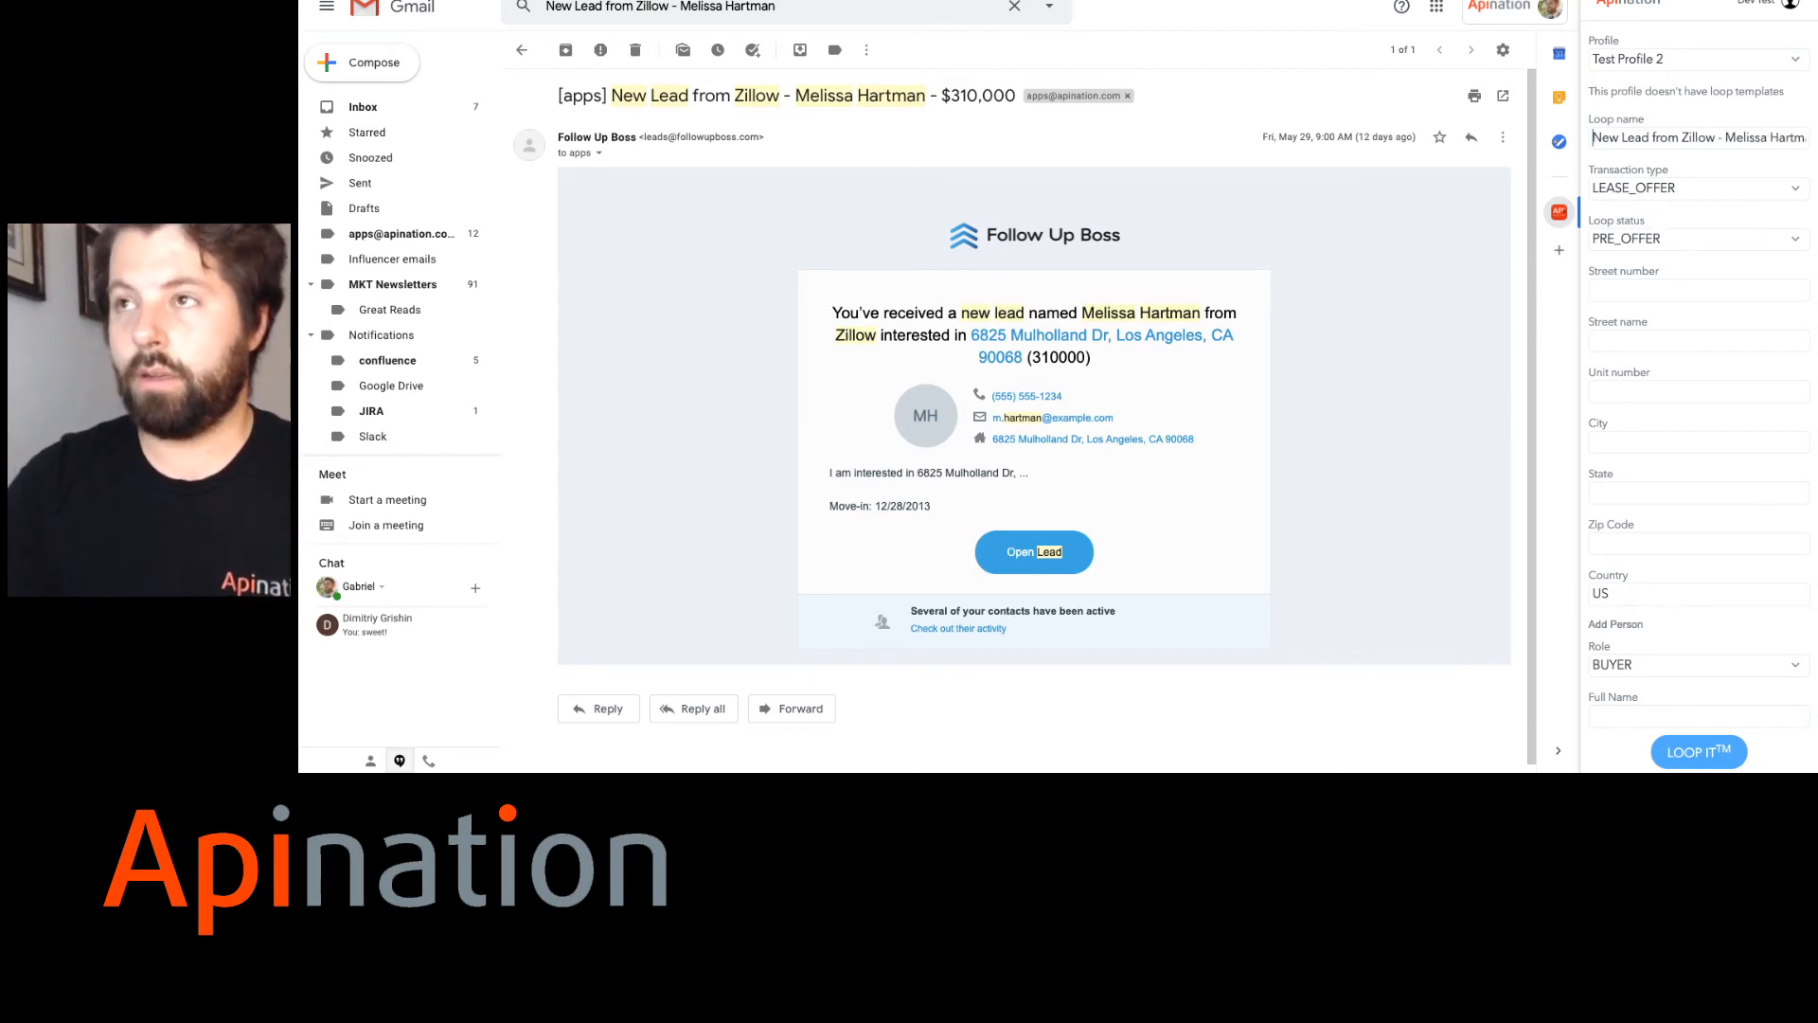
{"action": "left_click", "coordinate": [1694, 186]}
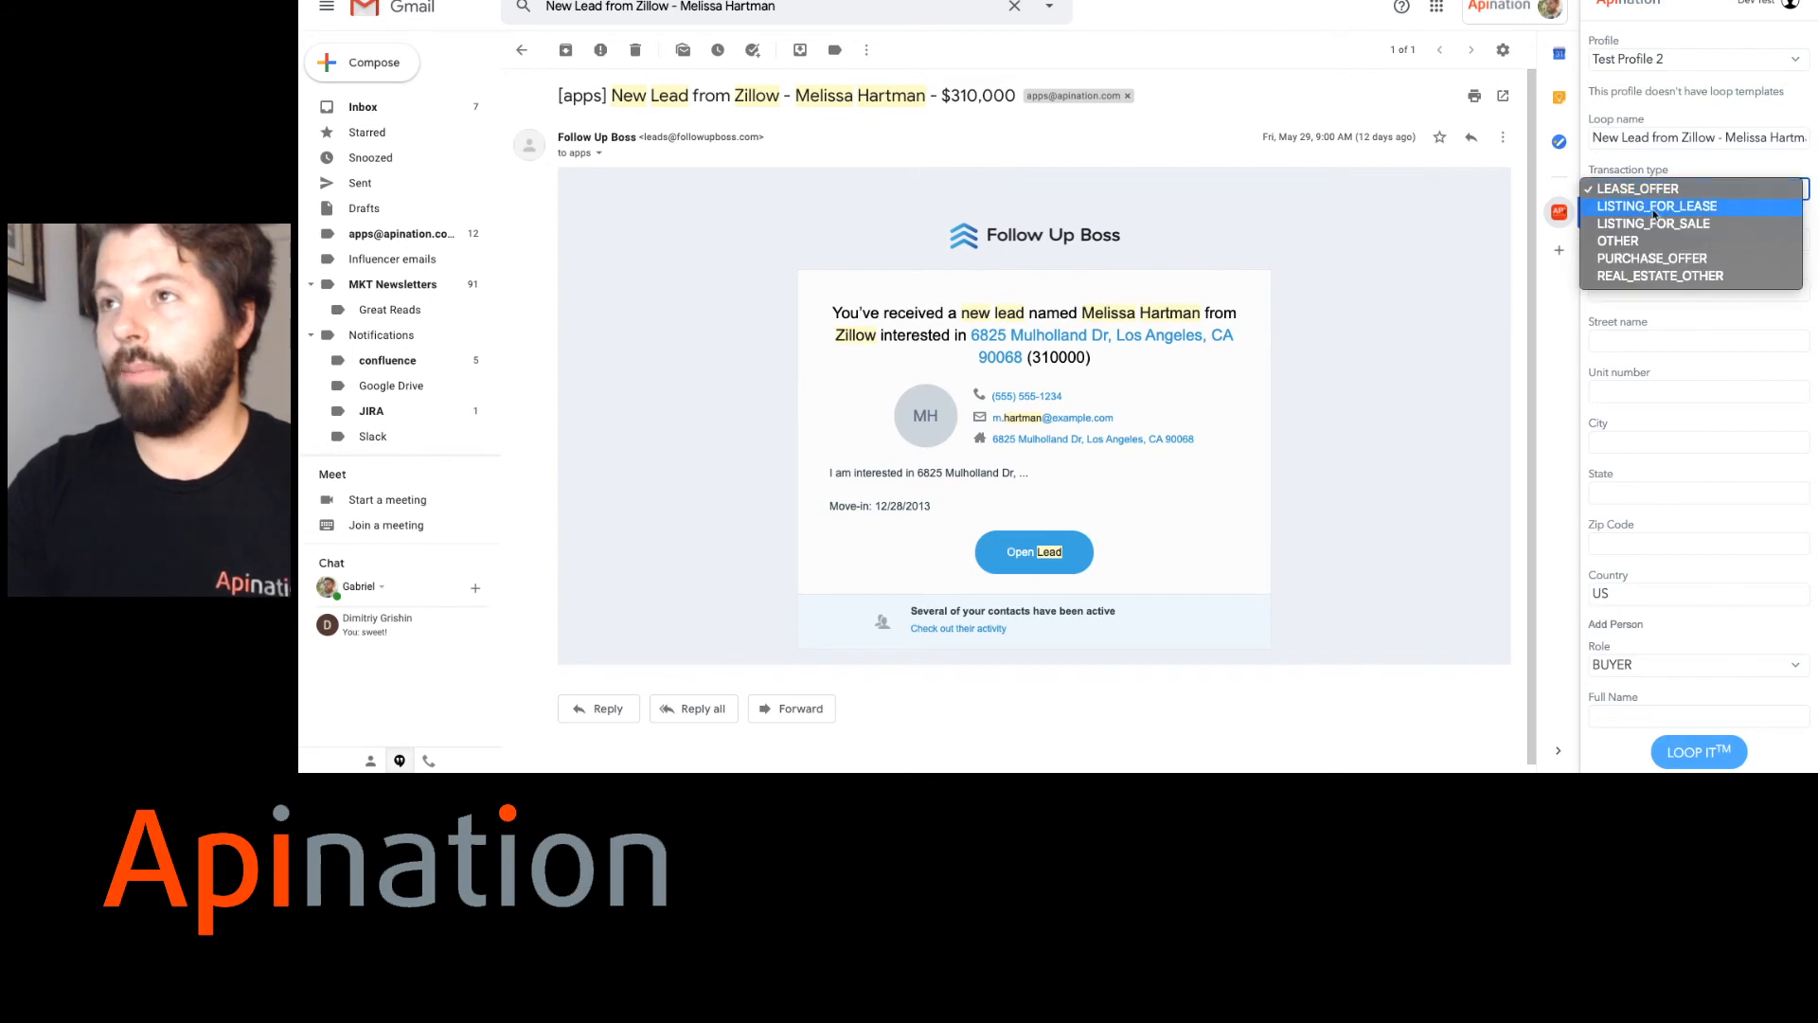
{"action": "left_click", "coordinate": [1652, 257]}
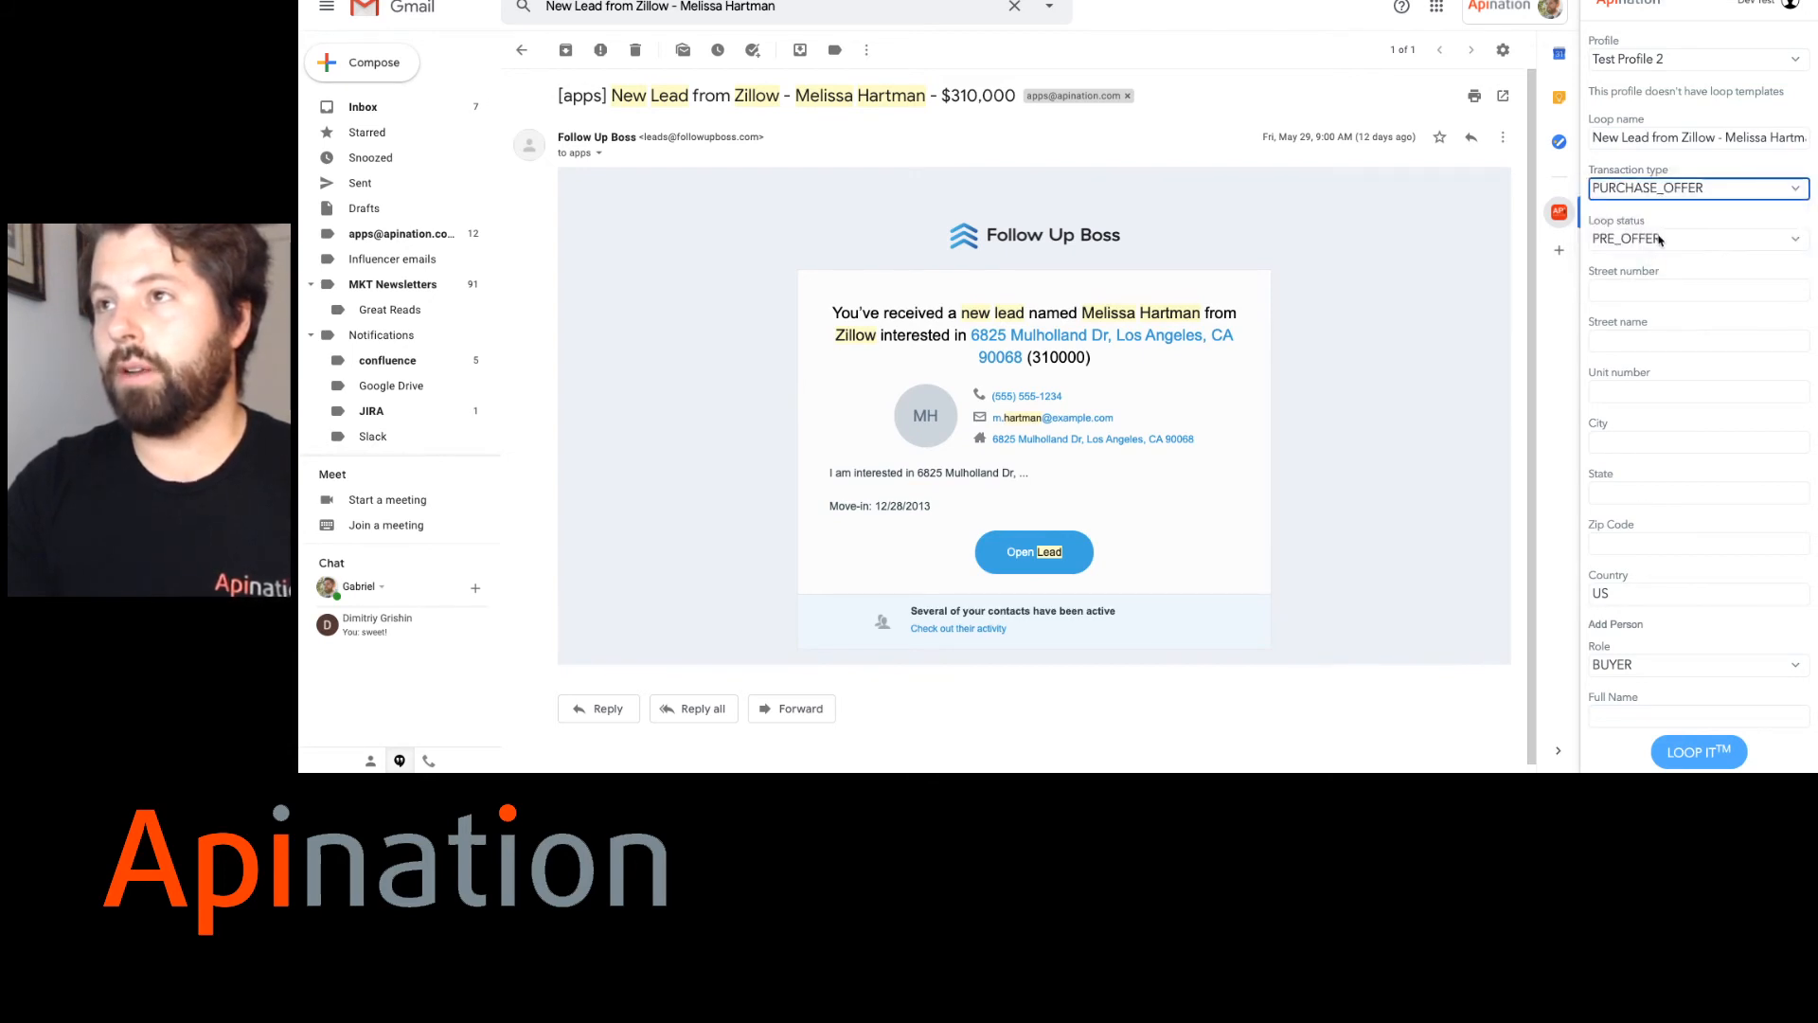
{"action": "left_click", "coordinate": [1696, 289]}
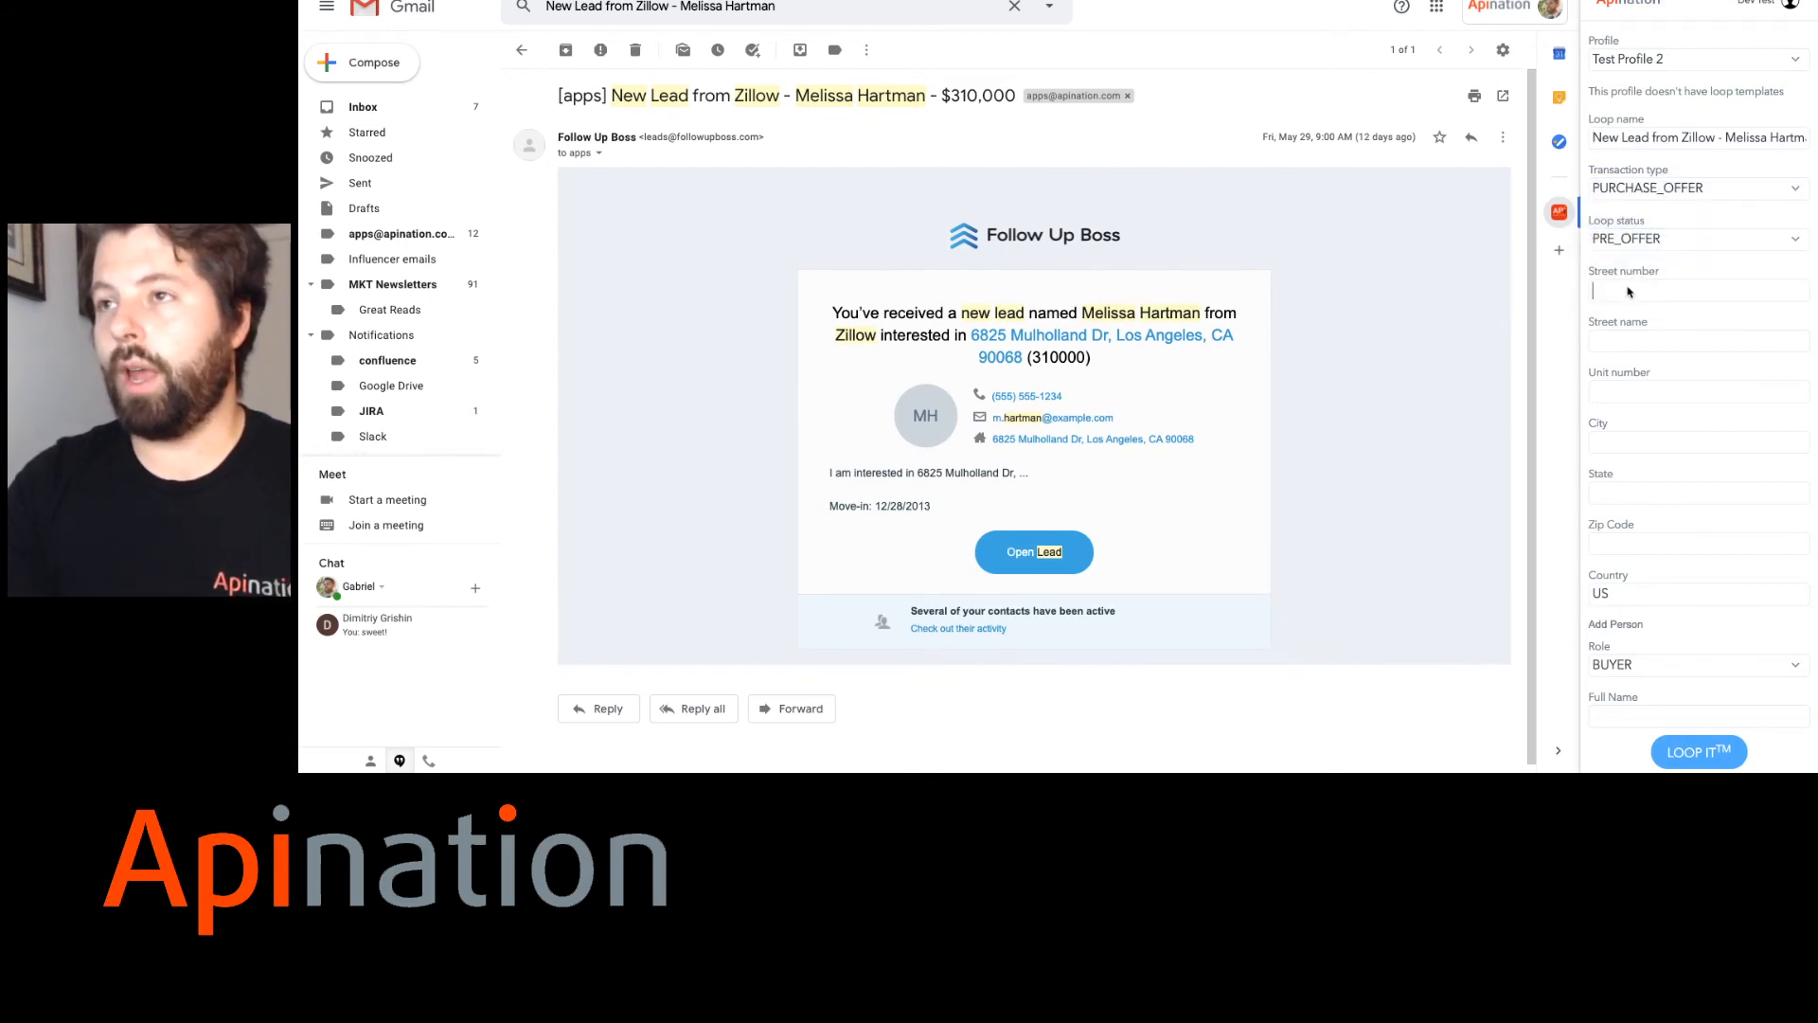
{"action": "type", "text": "6"}
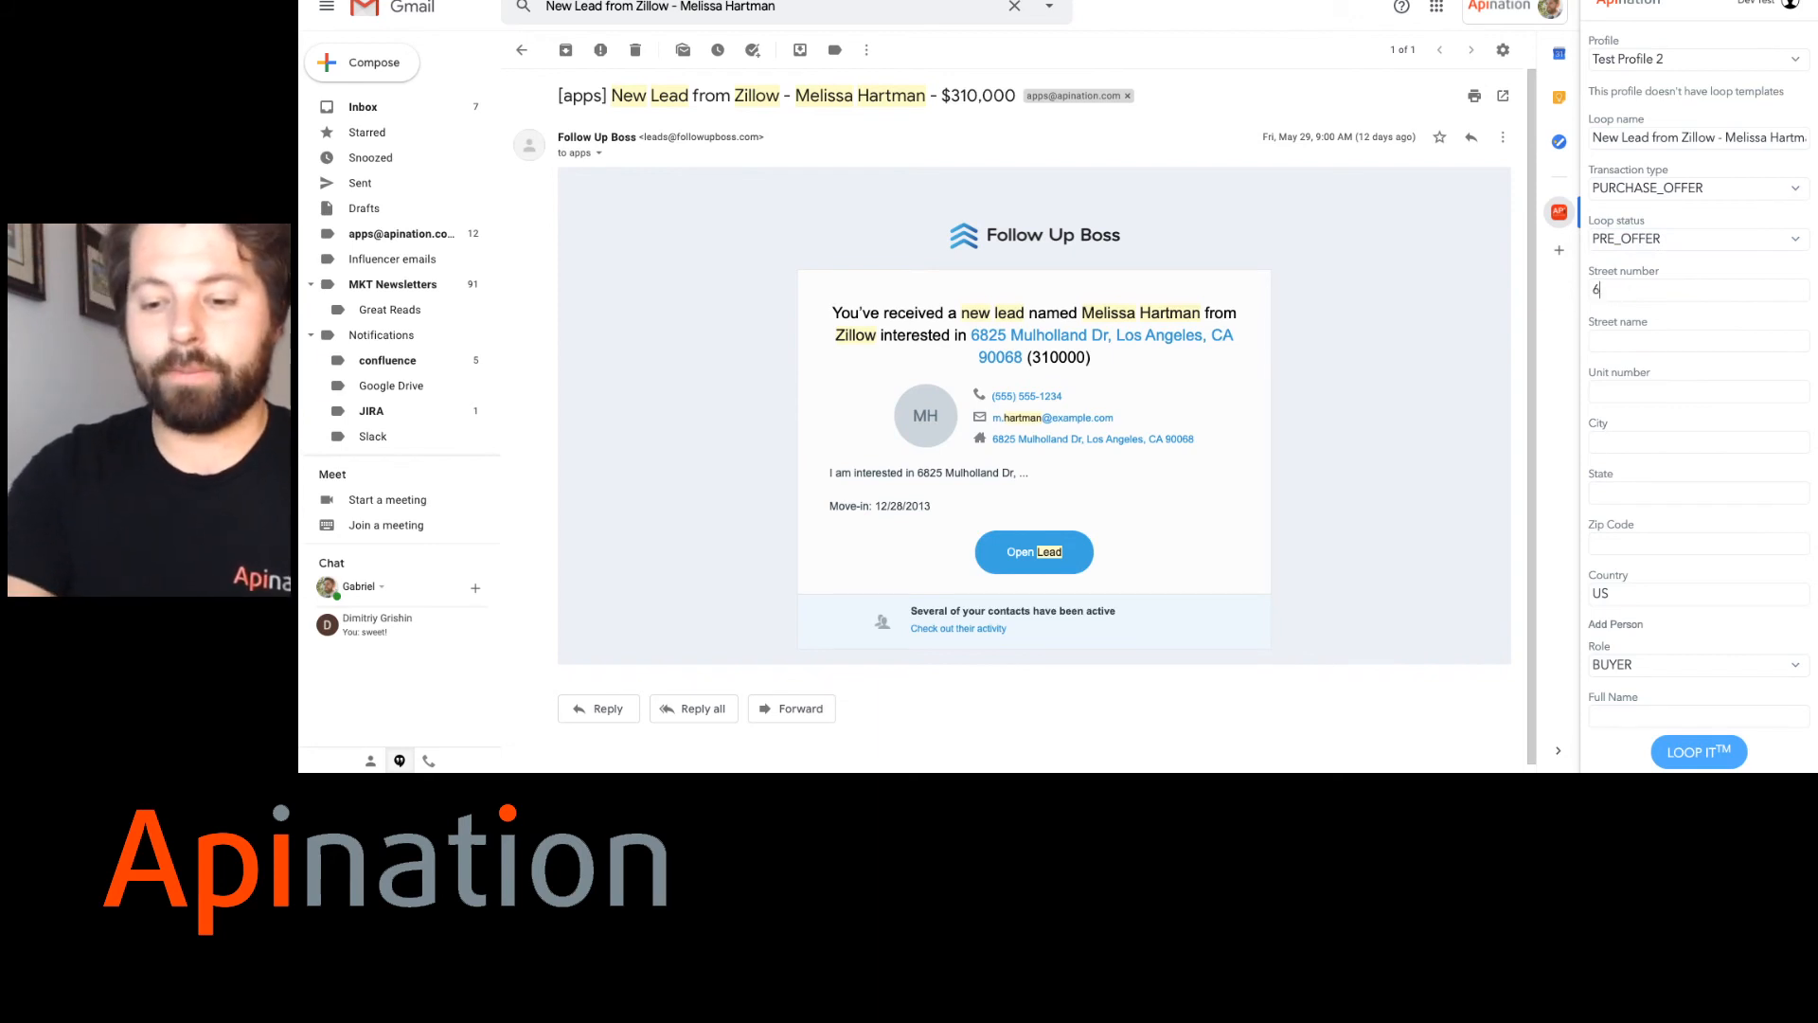
{"action": "type", "text": "825"}
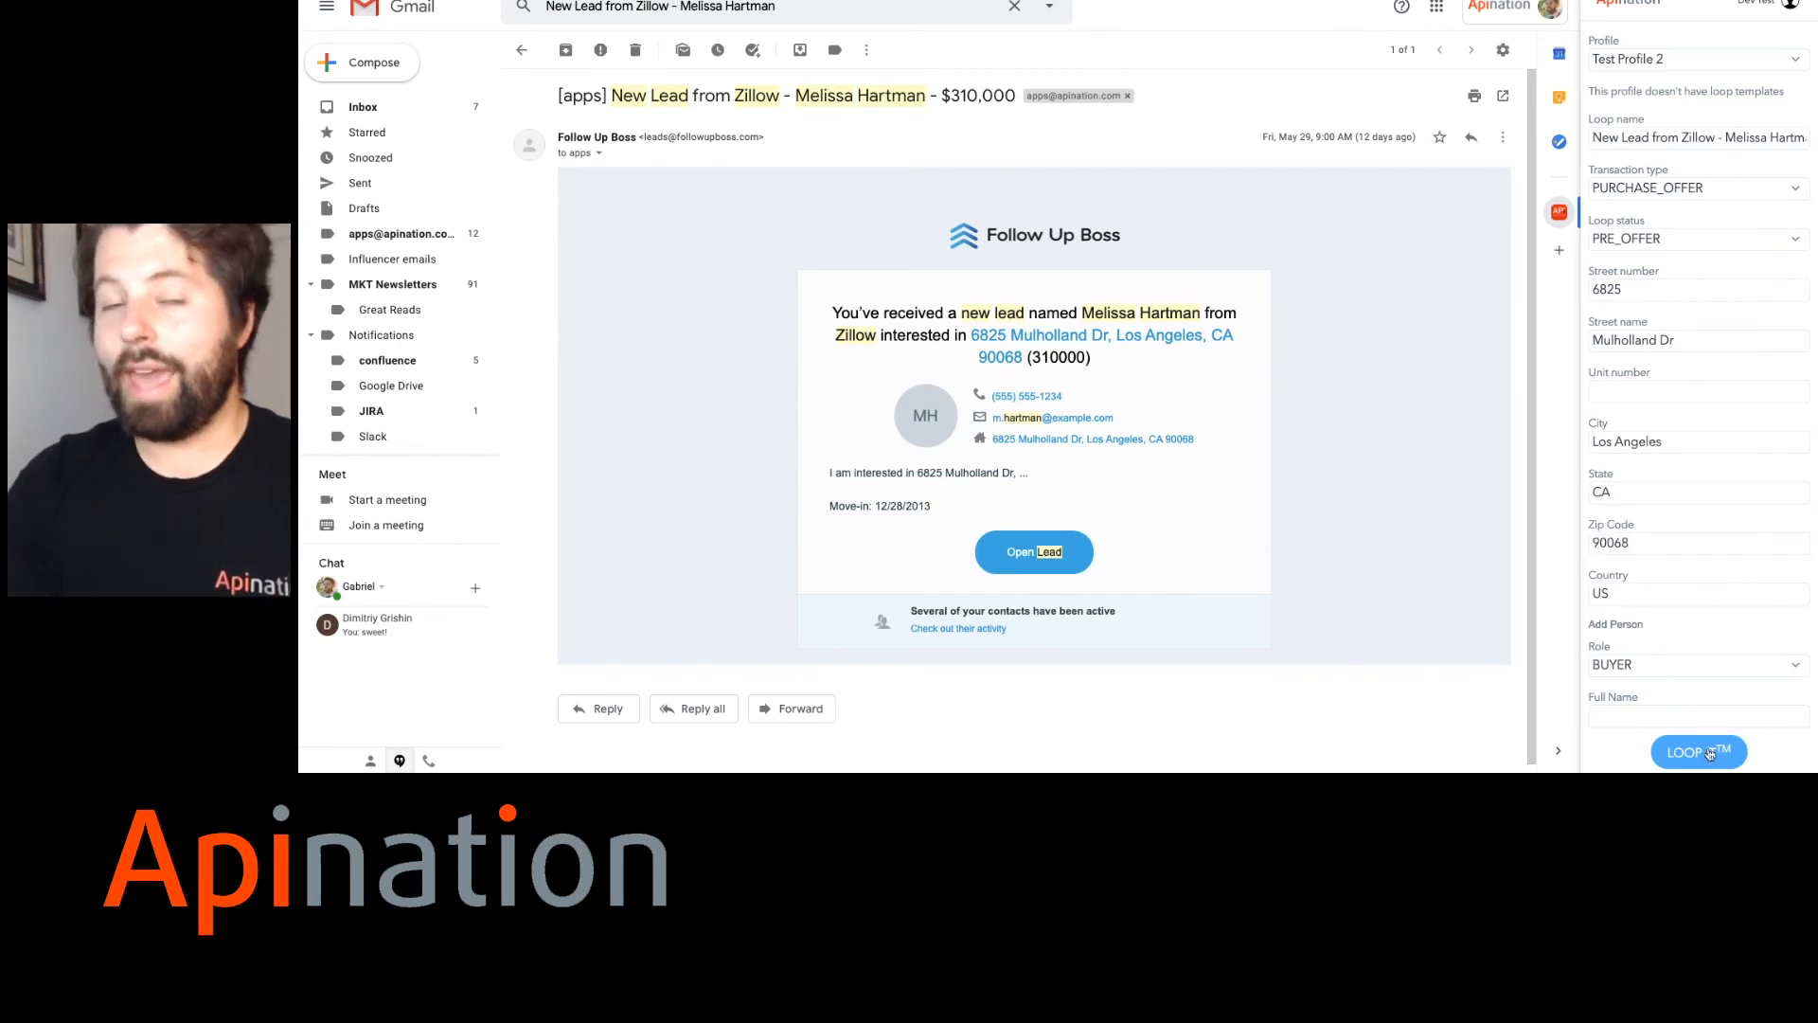
Loop It to create the dotloop loop, dismiss the confirmation and return to results.
{"action": "left_click", "coordinate": [1698, 751]}
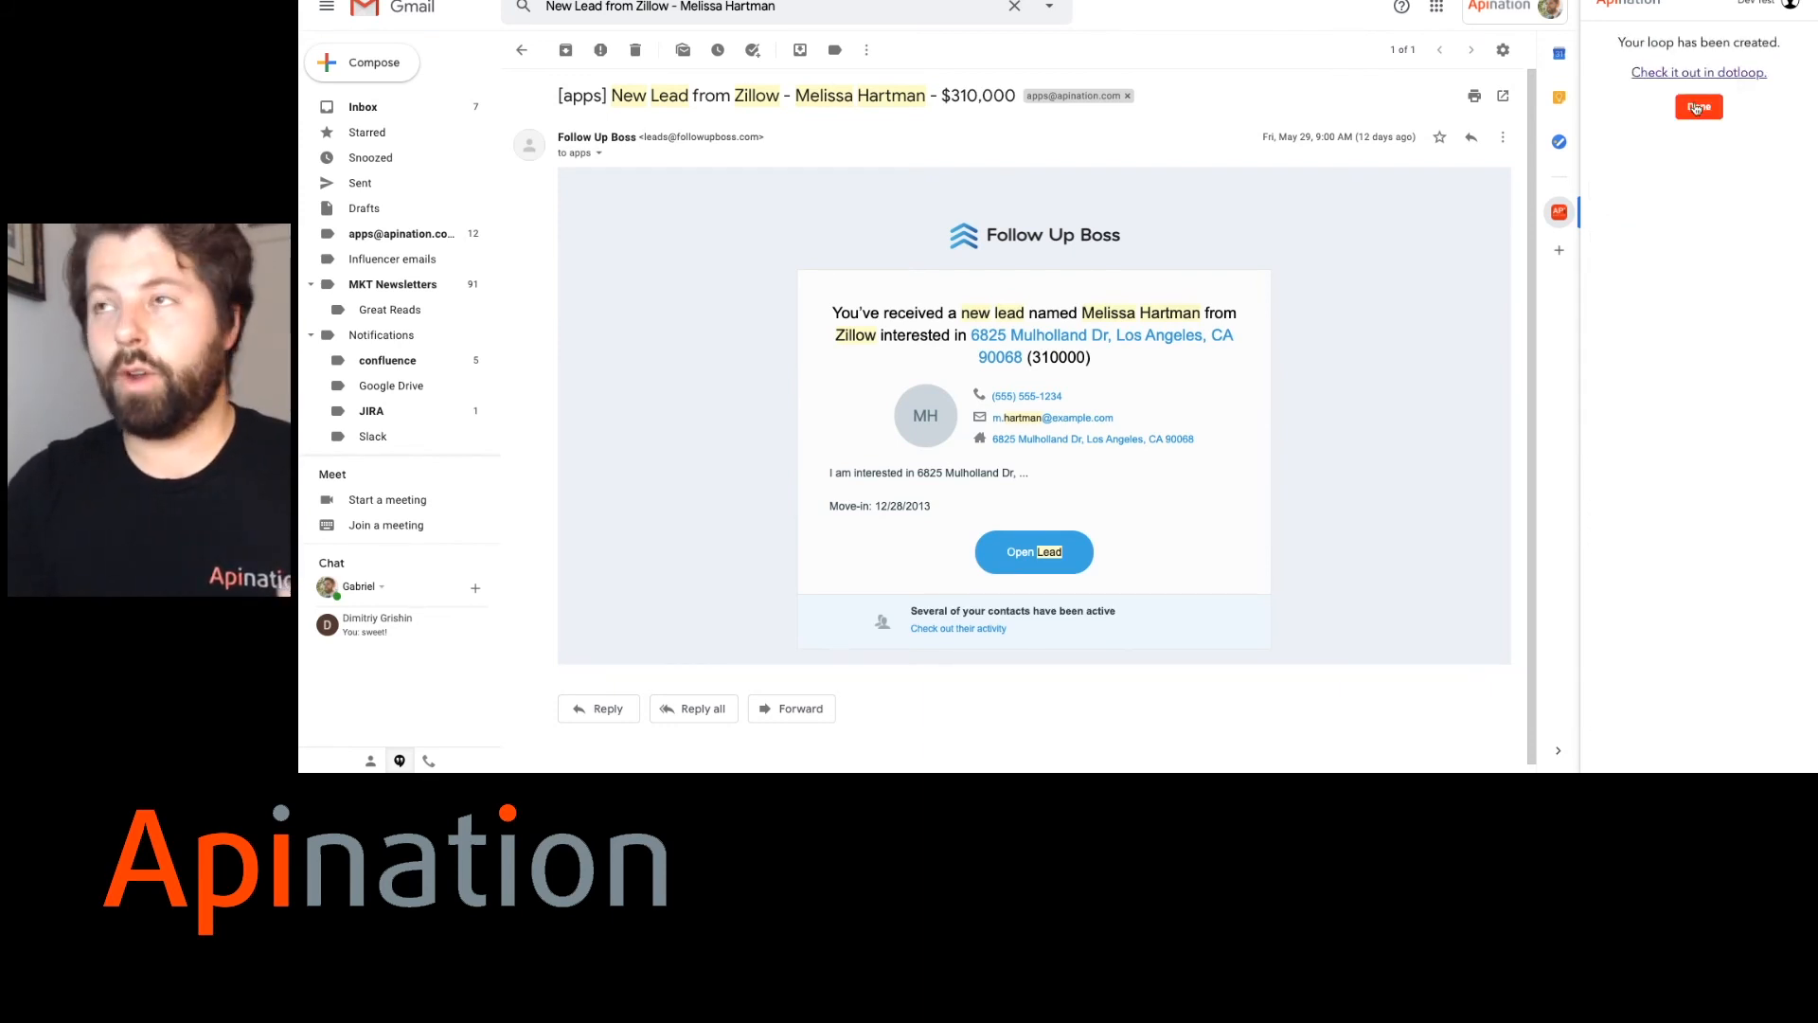
{"action": "left_click", "coordinate": [521, 48]}
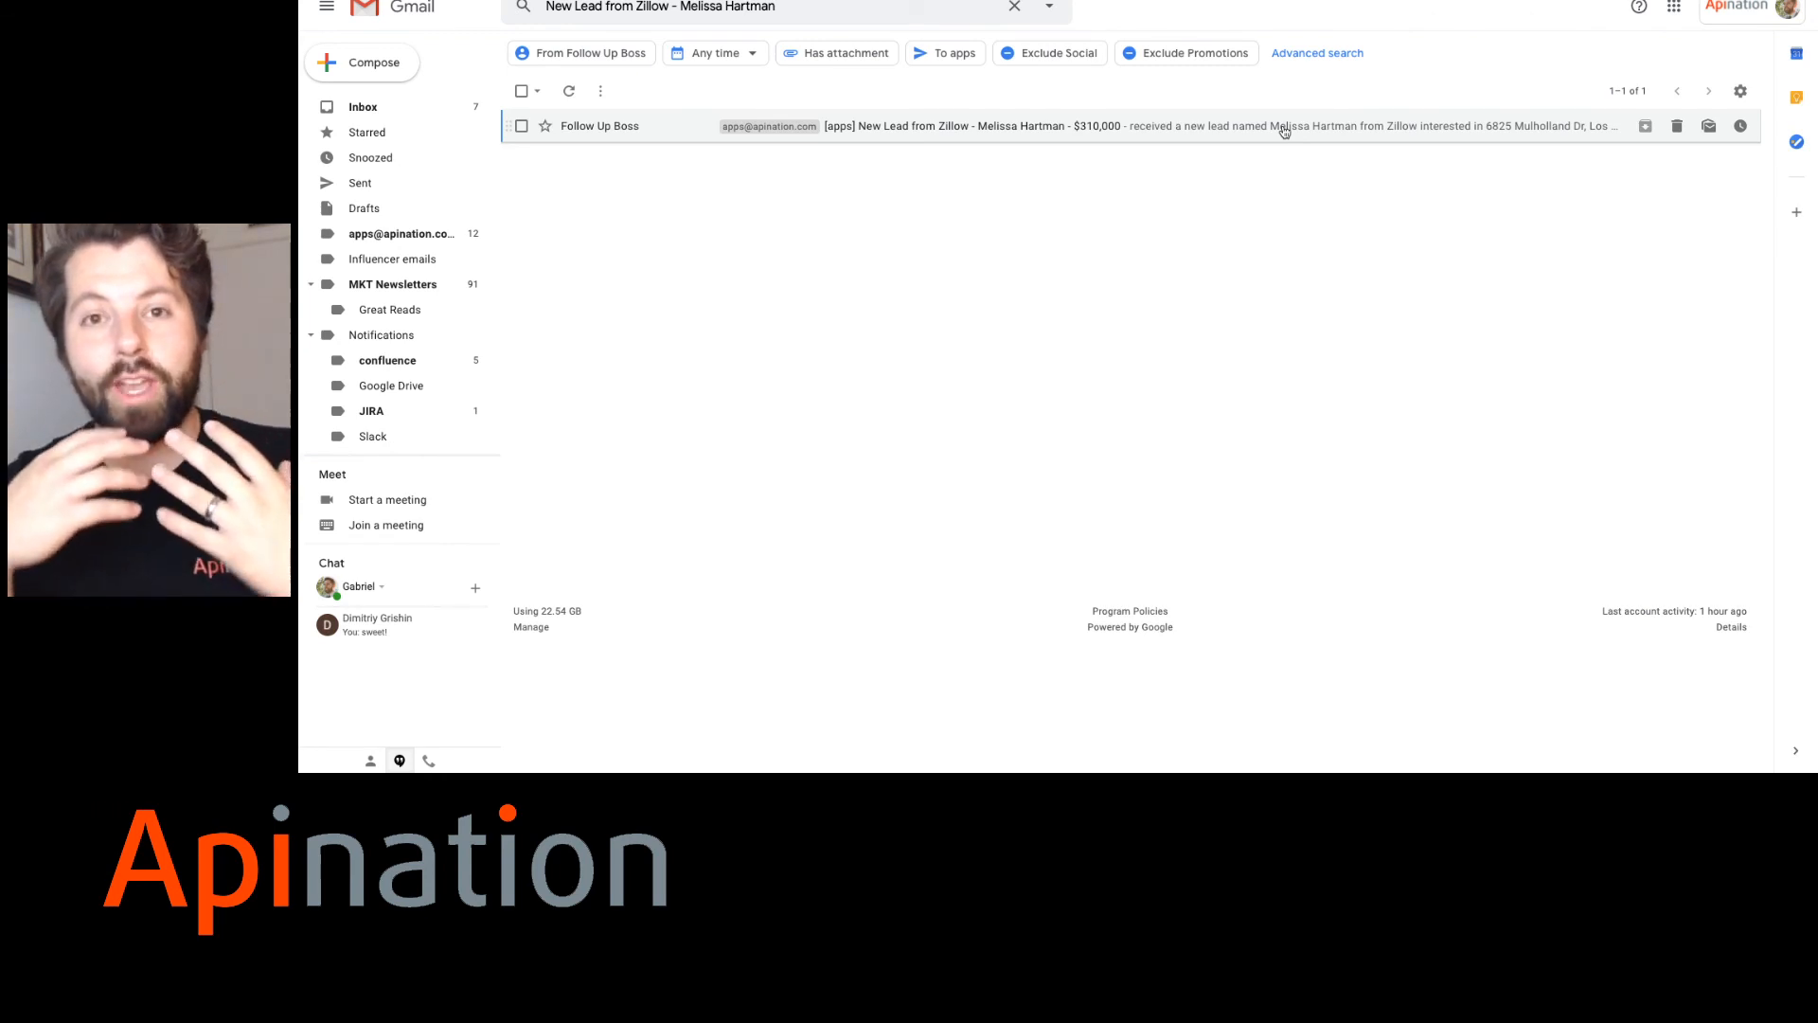